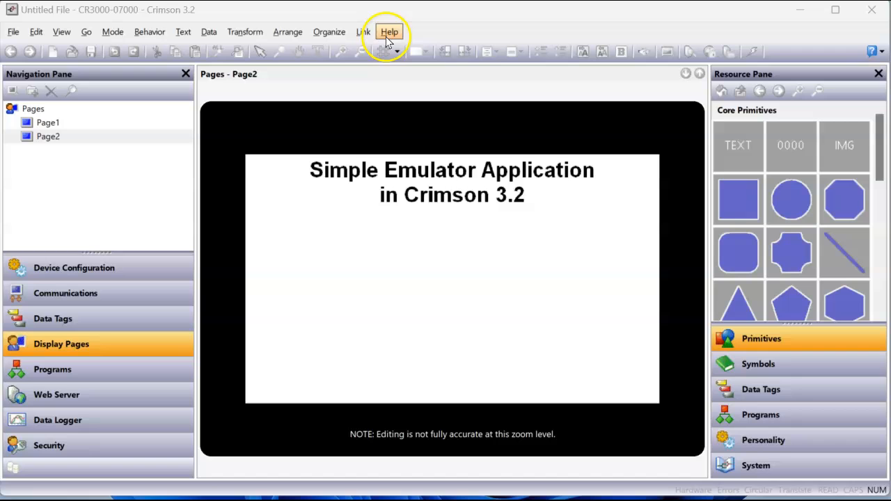
Step: Check Crimson's version information, then scroll to the build 3.2.1004.0 release notes
click(389, 31)
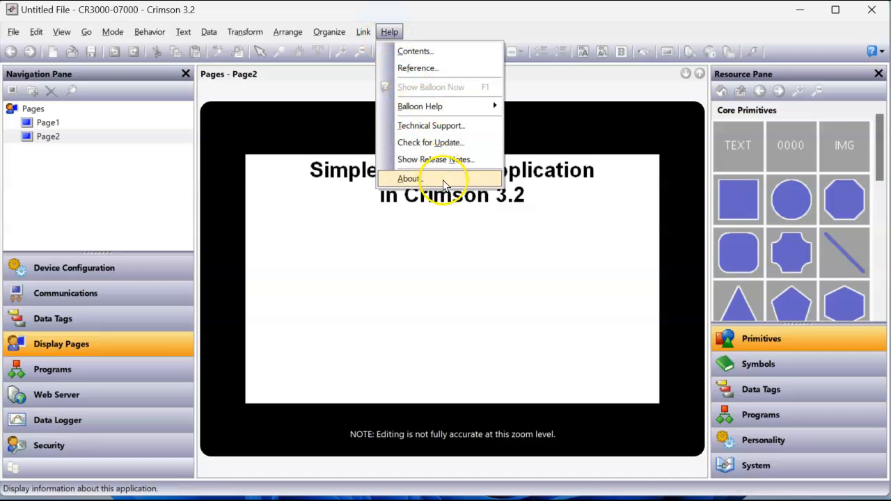
click(408, 179)
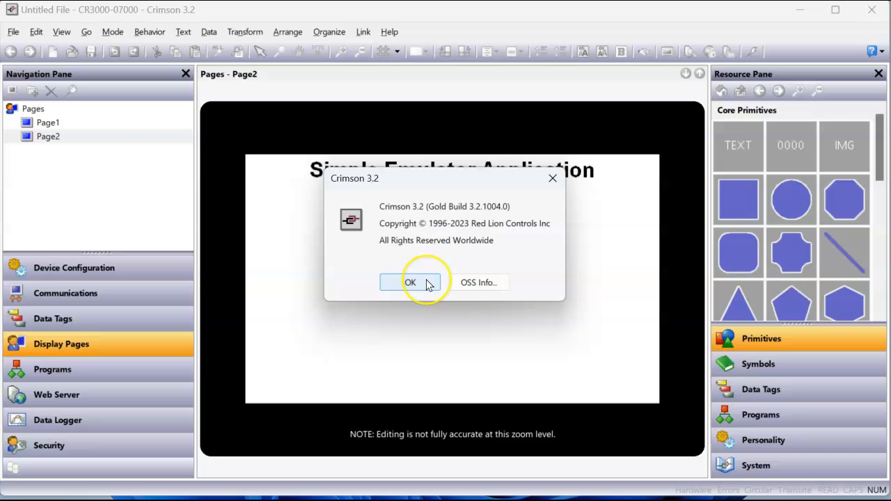
click(410, 282)
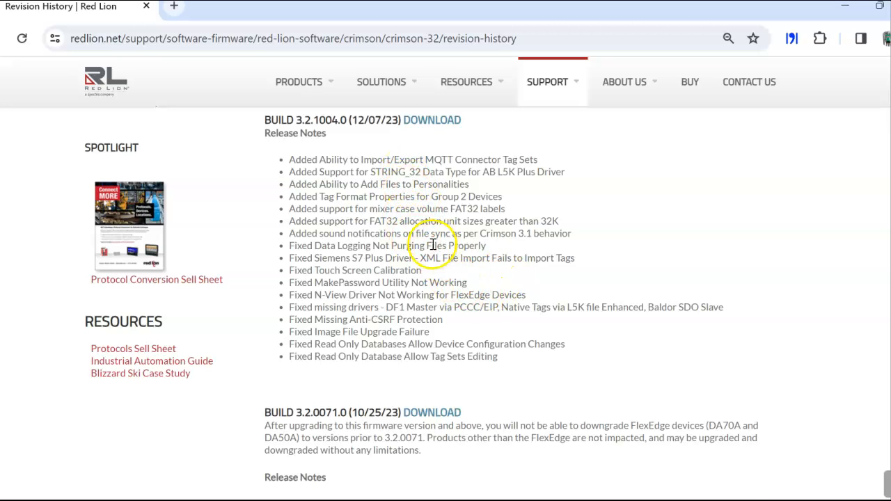
scroll(up, 3)
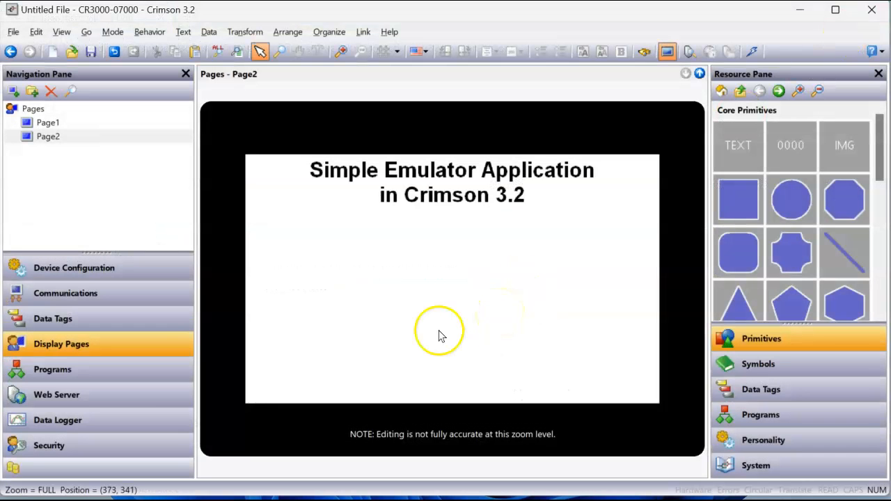
mouse_move(31, 41)
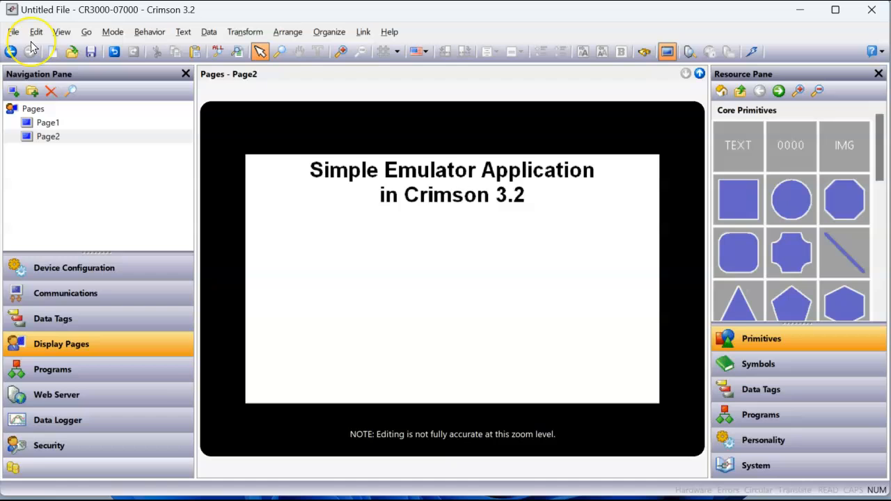
Step: Start a new database and answer the prompt about saving the untitled file
click(12, 31)
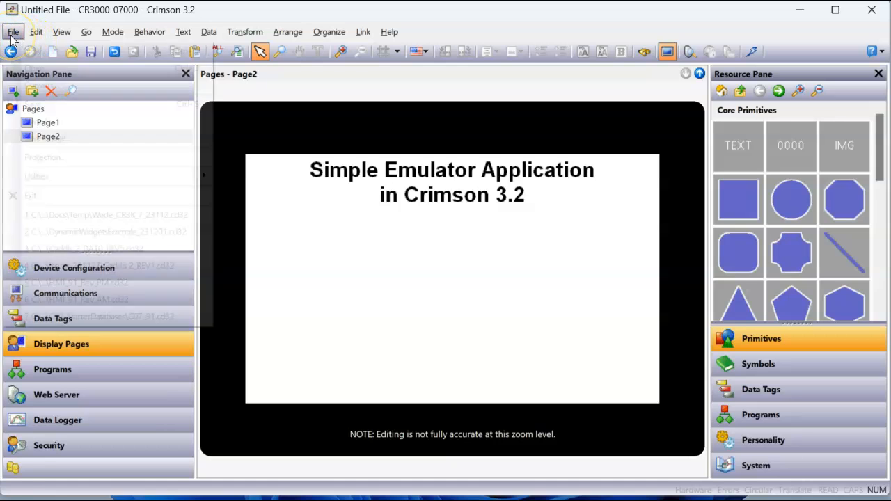
click(13, 31)
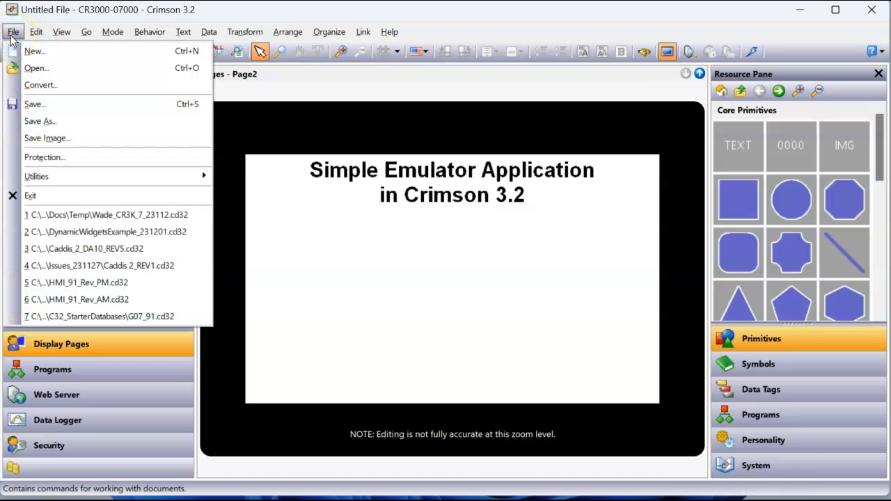
click(34, 51)
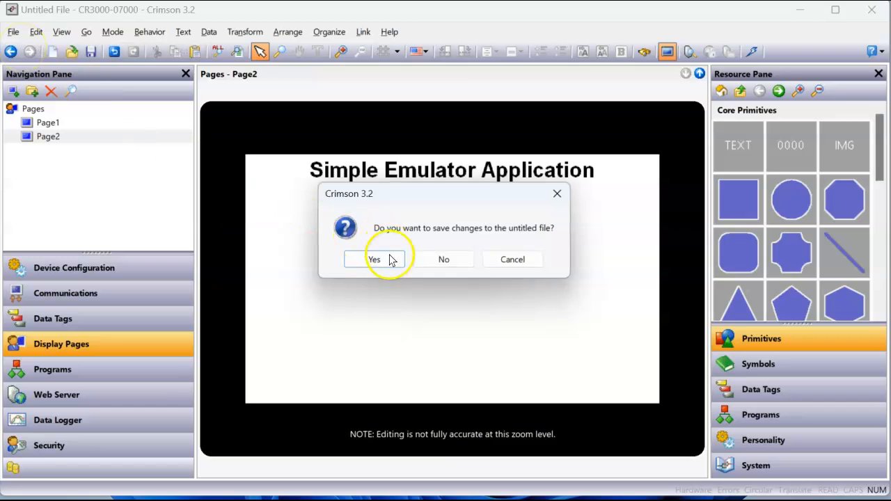
click(373, 259)
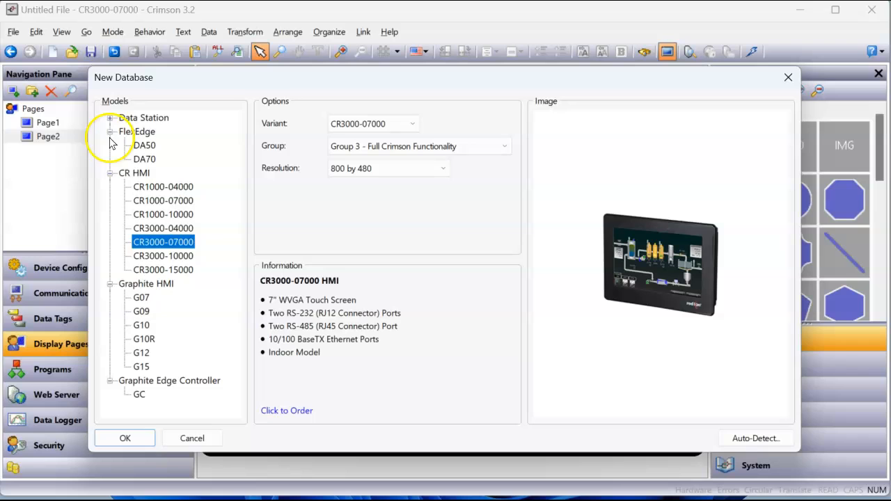
Step: Choose the CR3000-07000 model at 800 by 480 resolution and create the database
click(111, 131)
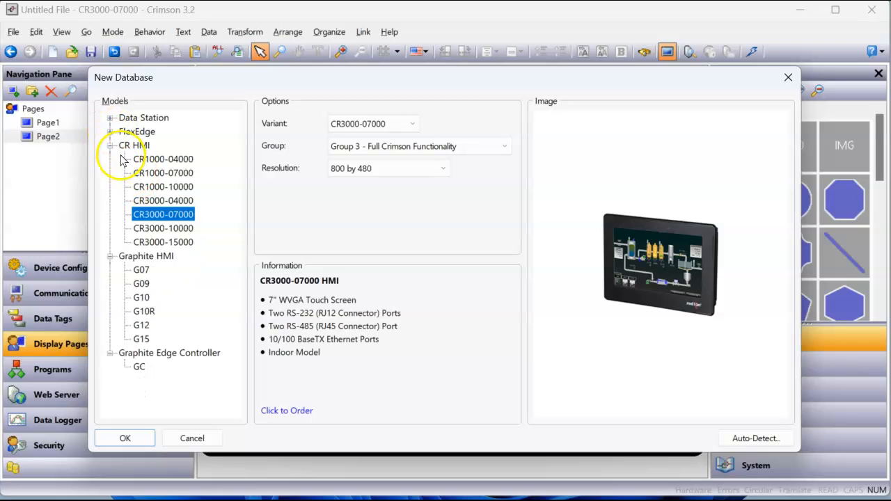
click(111, 255)
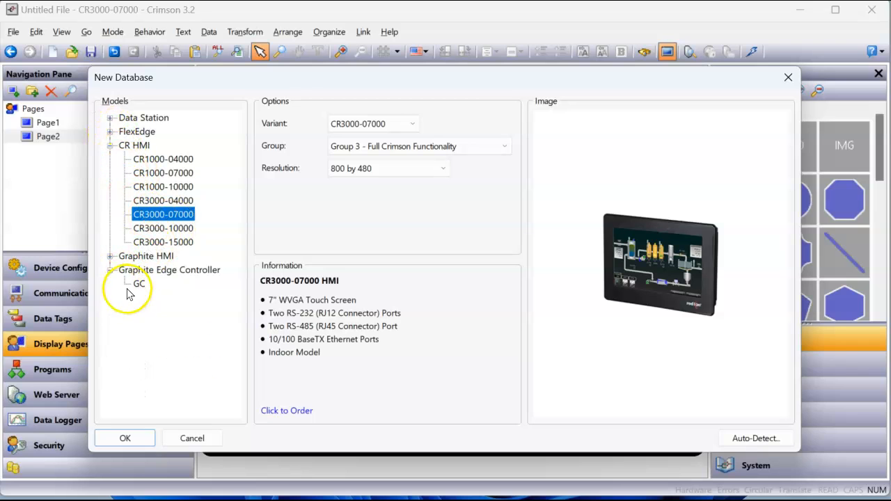
click(111, 271)
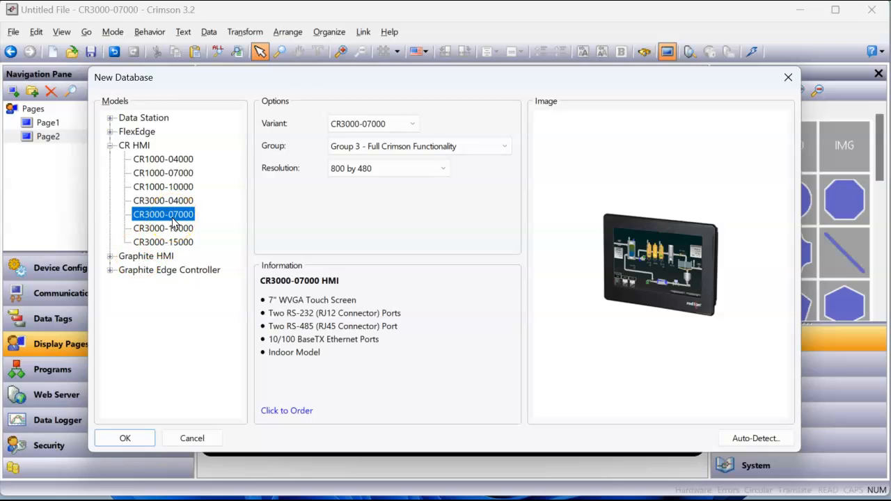
click(442, 167)
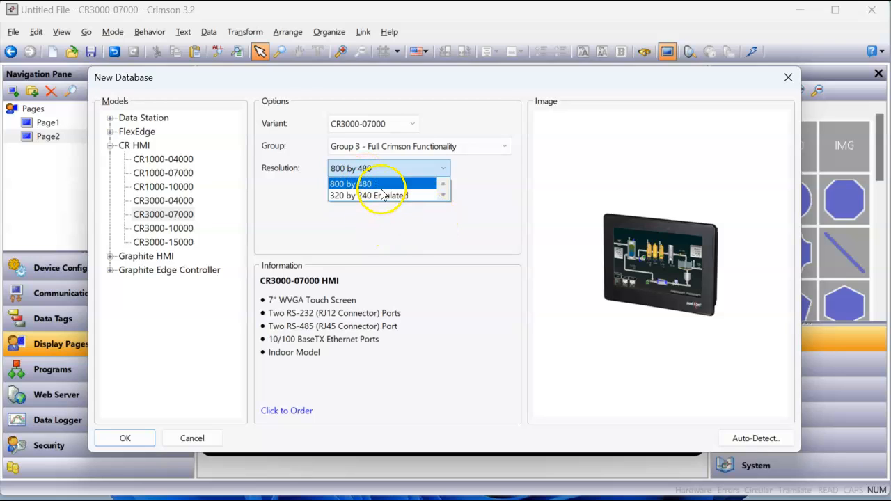
click(360, 183)
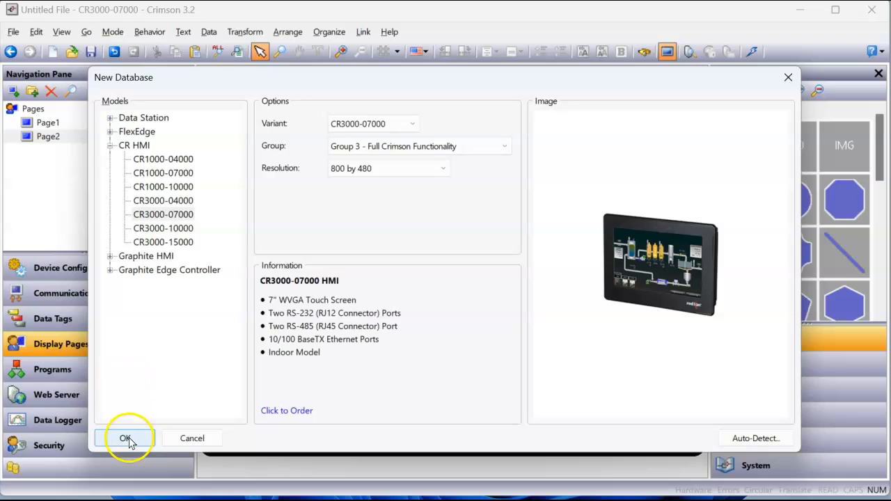
click(125, 437)
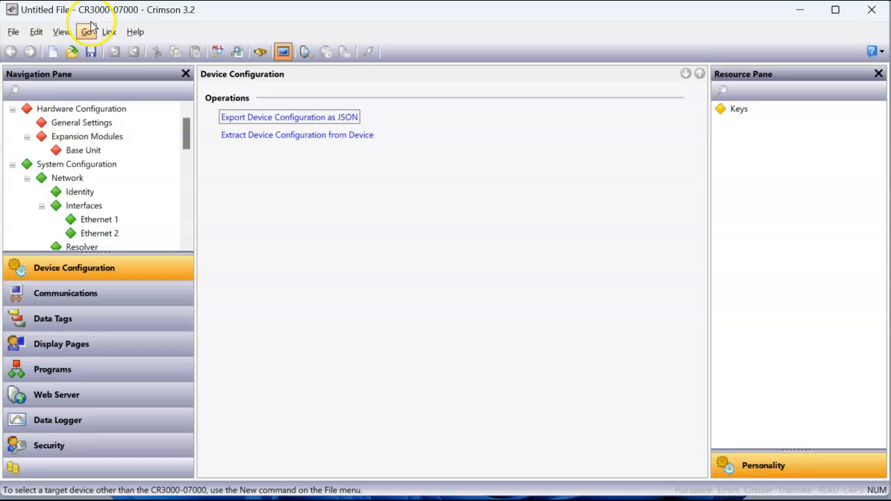
mouse_move(102, 18)
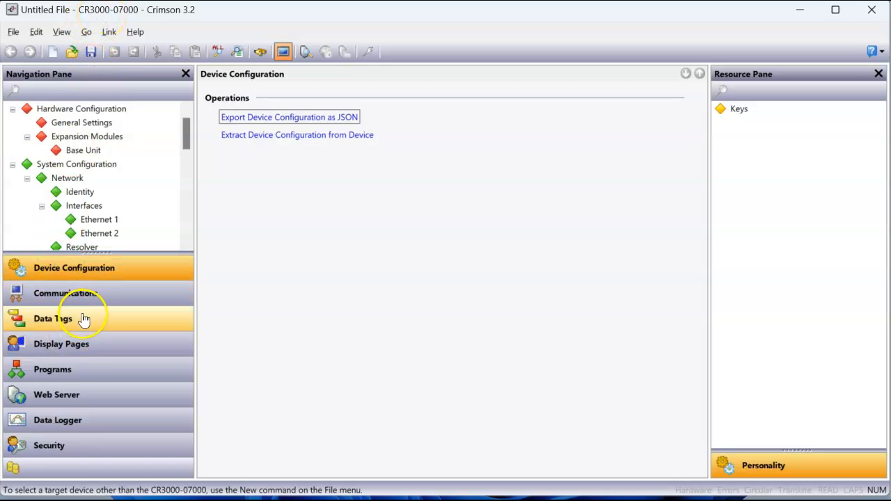
Step: Switch to the Data Tags section of the navigation pane
click(52, 318)
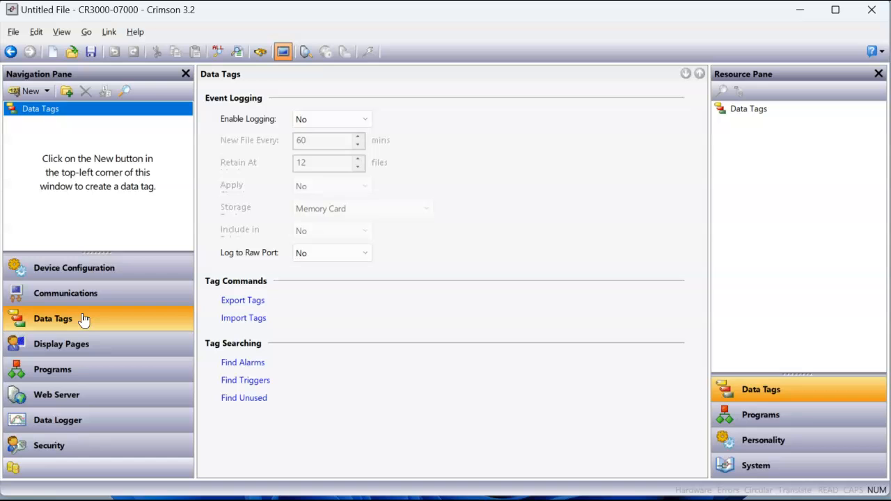
mouse_move(54, 172)
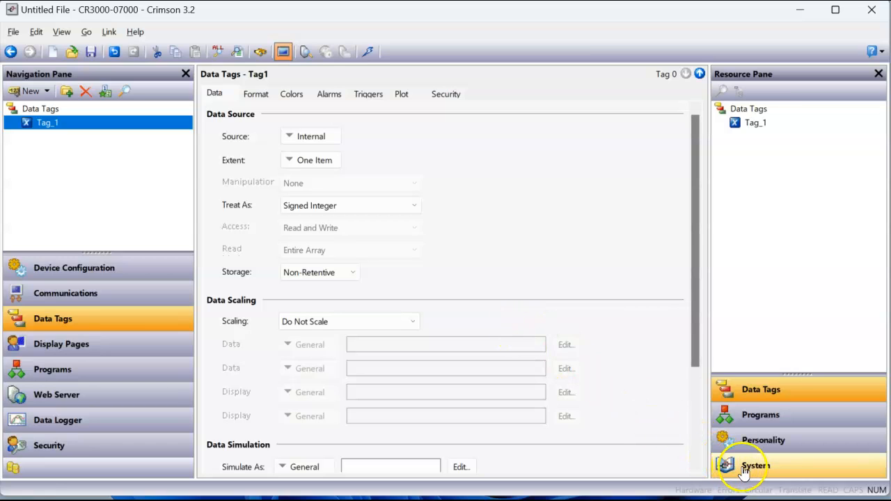
Step: Show help info for GetUpDownData under System > Functions > Tag Data
click(755, 466)
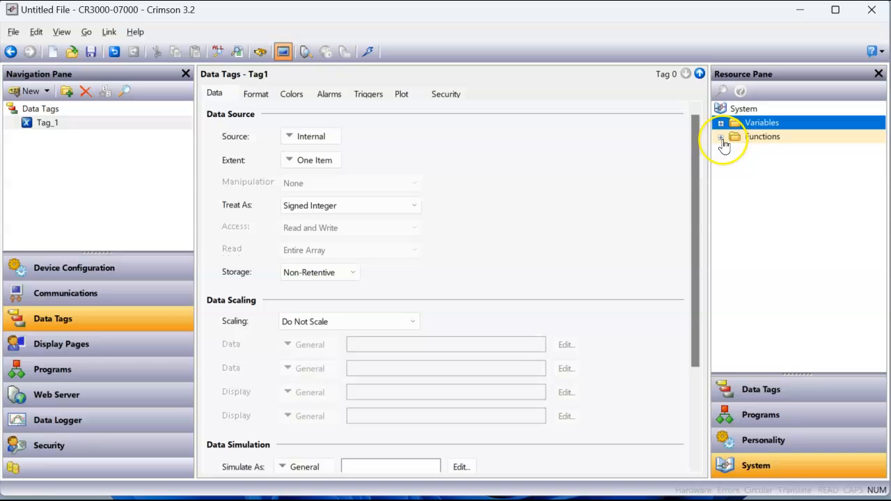
click(722, 137)
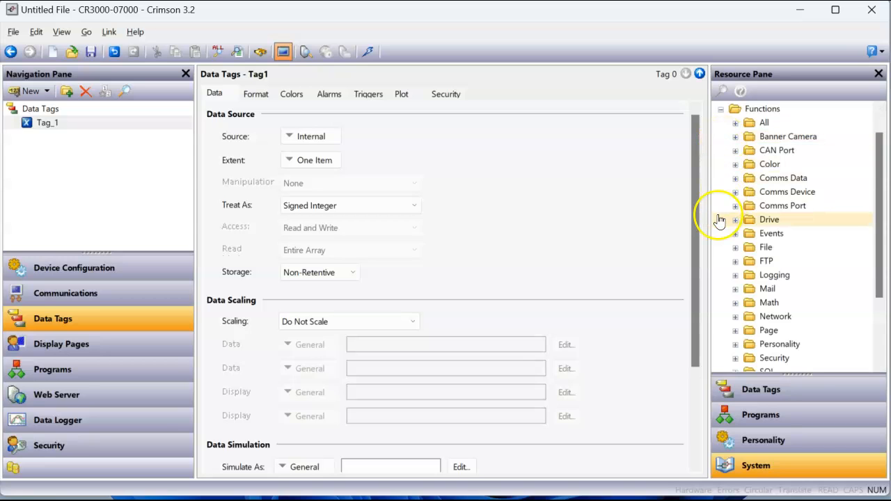
scroll(down, 3)
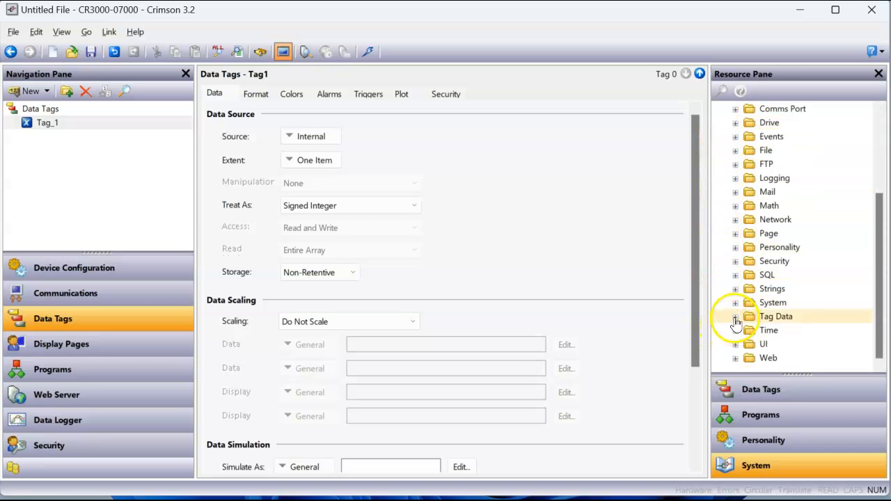
click(735, 317)
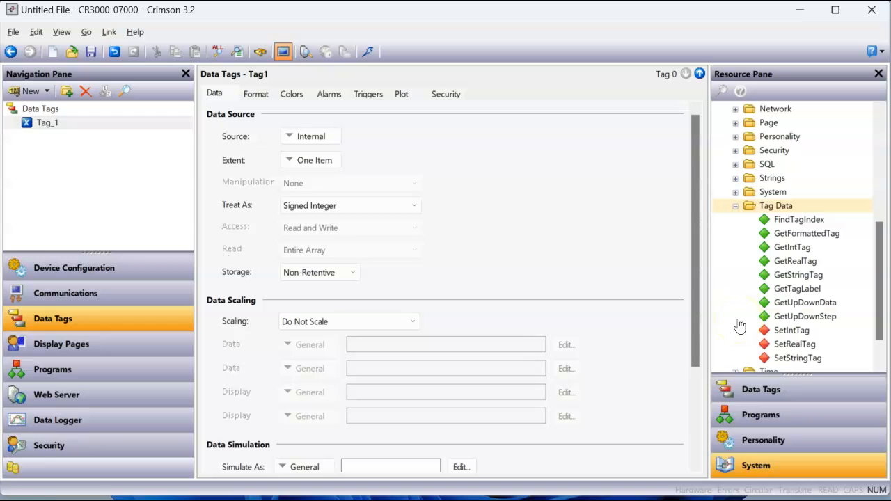
click(805, 302)
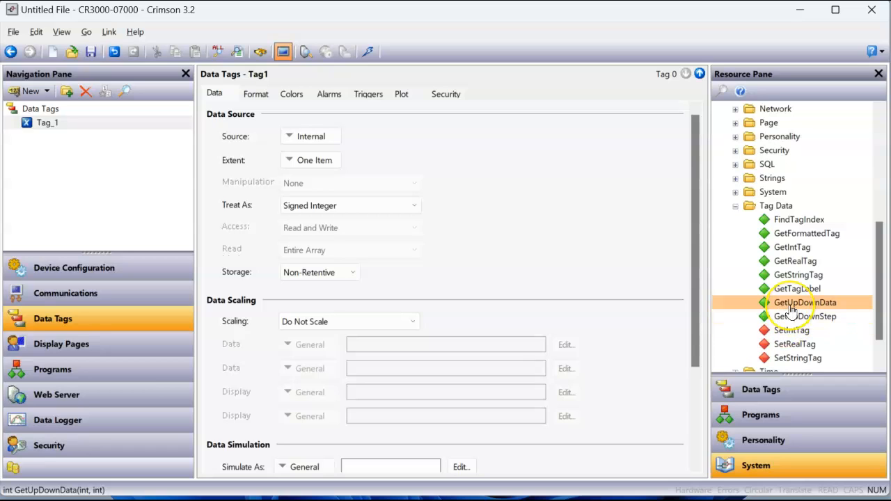
mouse_move(790, 316)
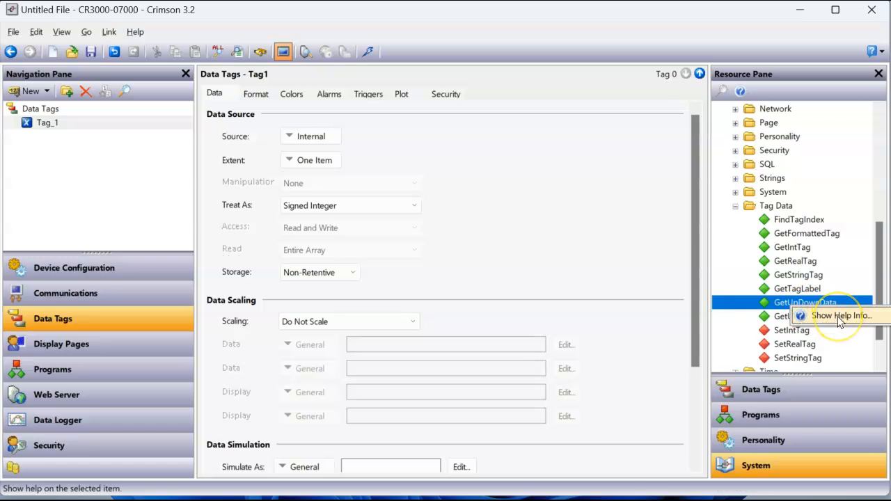
click(842, 315)
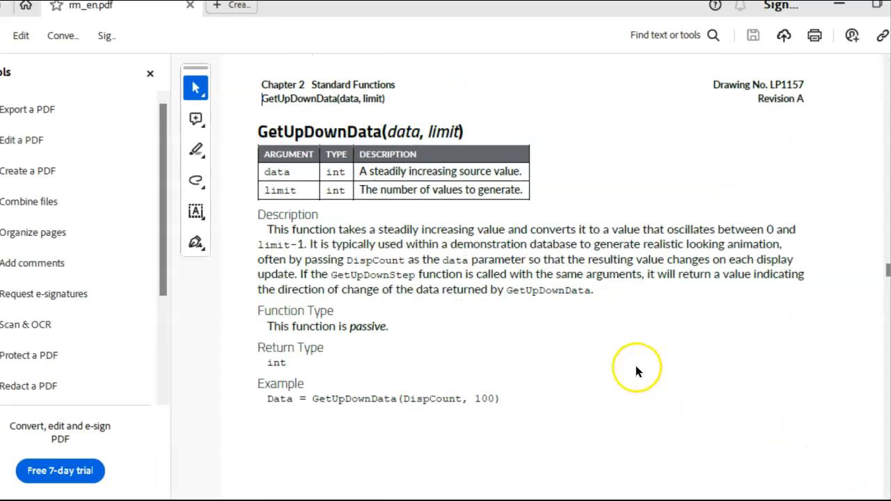
mouse_move(435, 188)
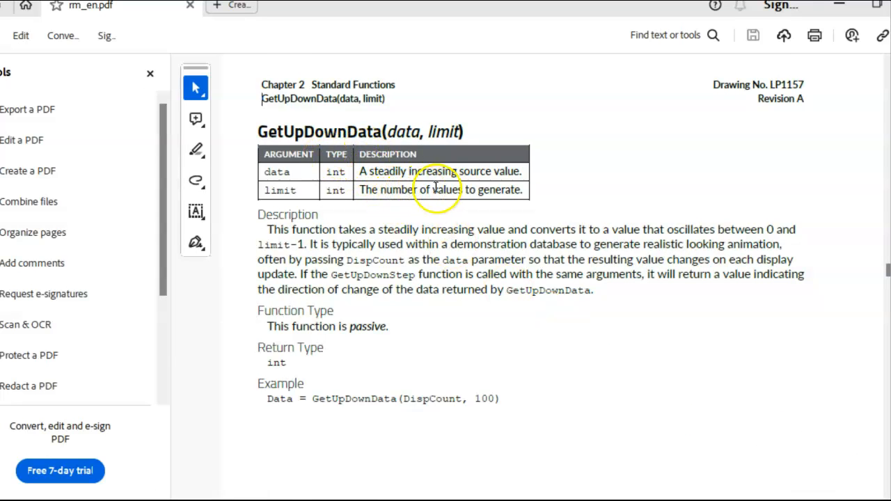
mouse_move(500, 190)
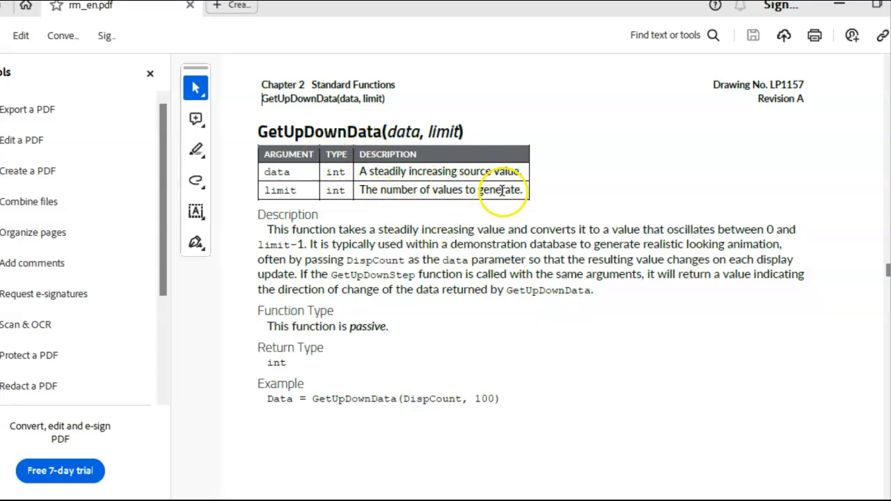
mouse_move(341, 415)
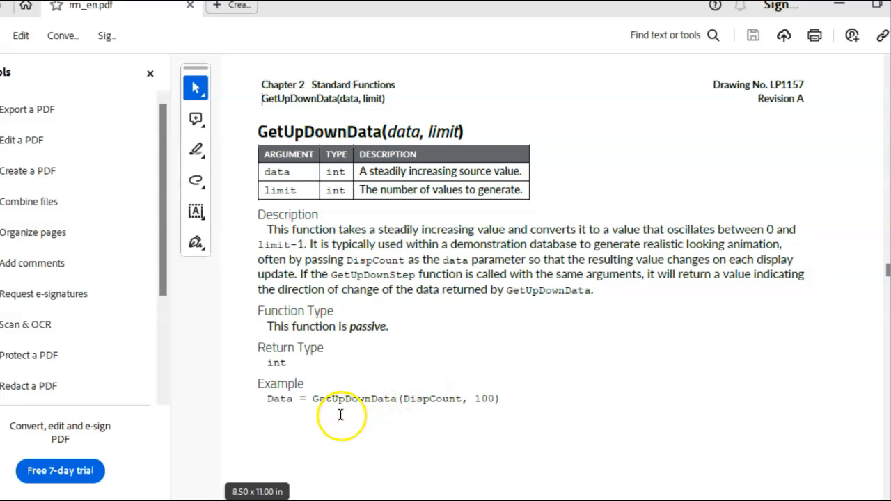
mouse_move(467, 407)
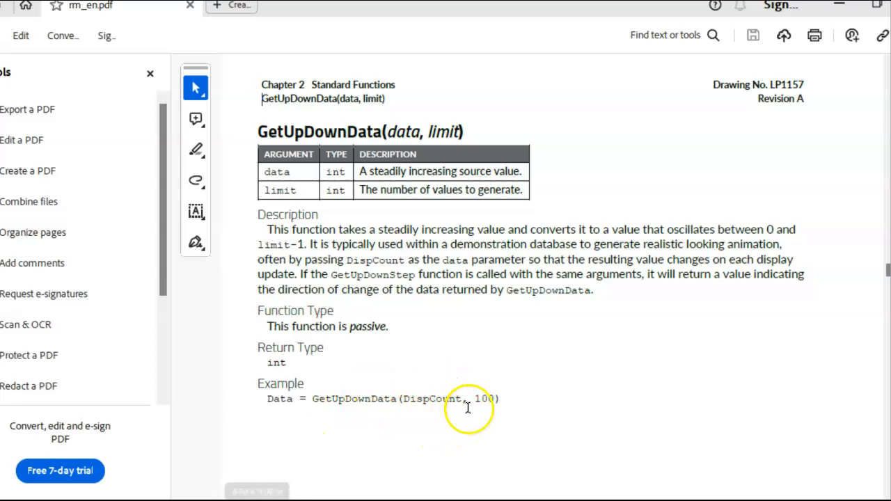
mouse_move(493, 376)
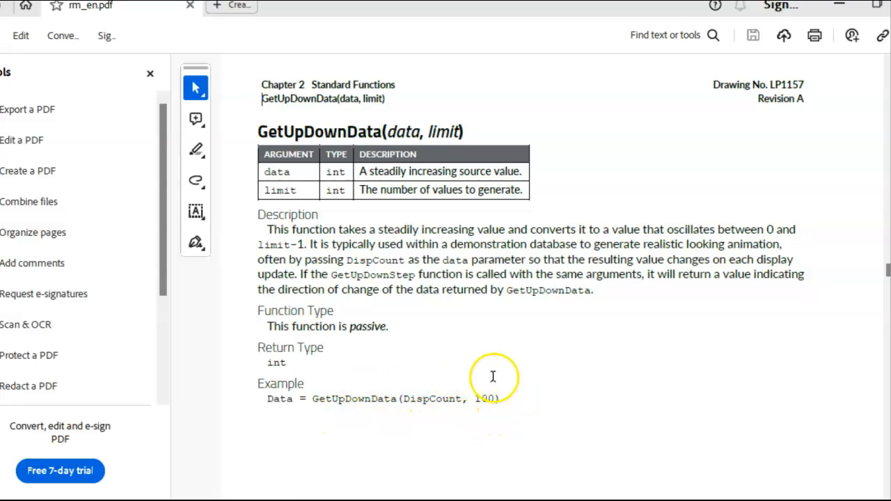
mouse_move(461, 414)
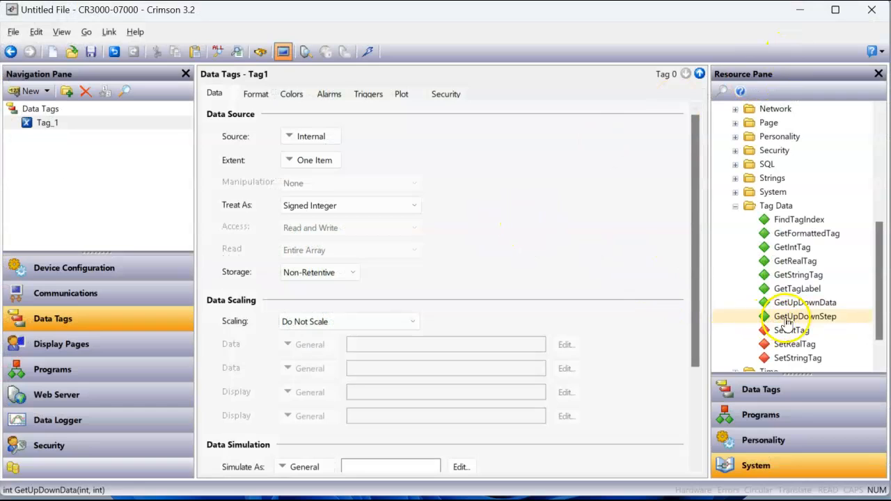
Step: Drag GetUpDownData onto Tag_1's Source and edit its arguments to DispCount and 100
click(806, 302)
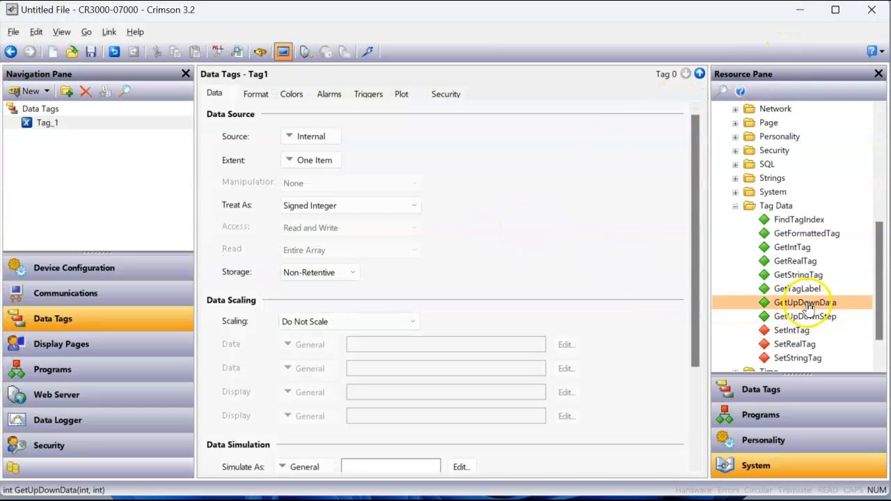
click(806, 302)
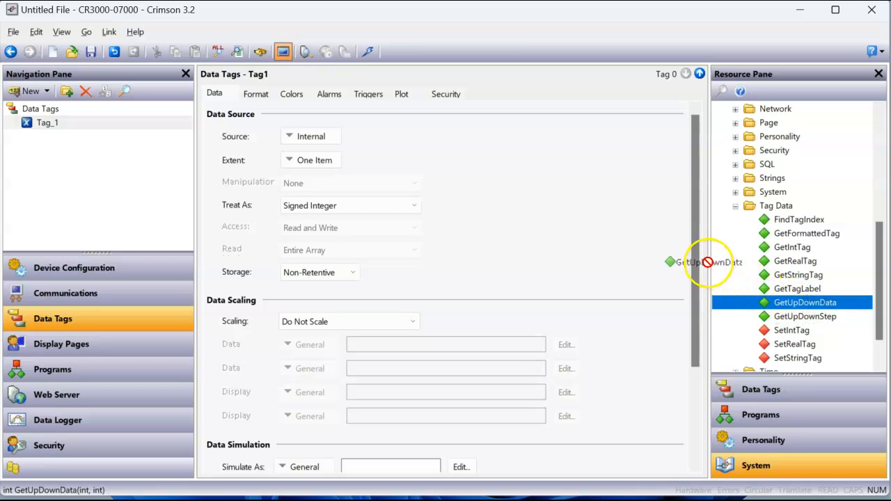
drag(710, 262, 460, 154)
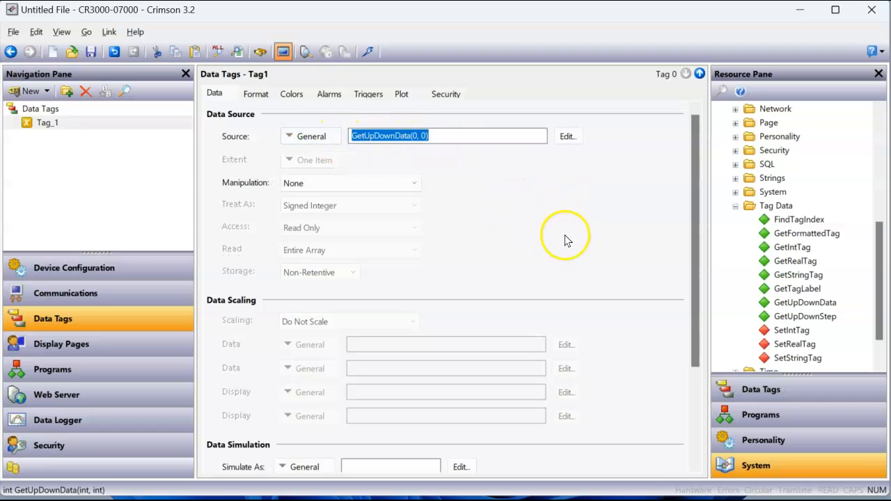
click(310, 136)
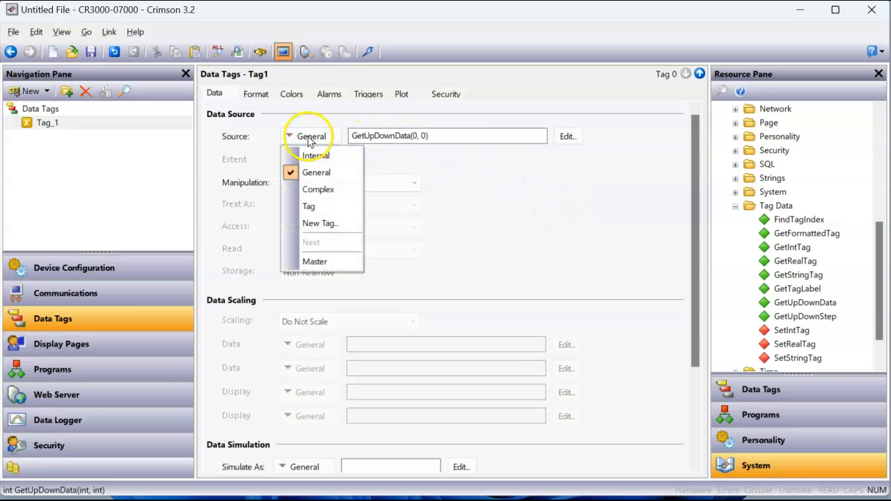
click(316, 156)
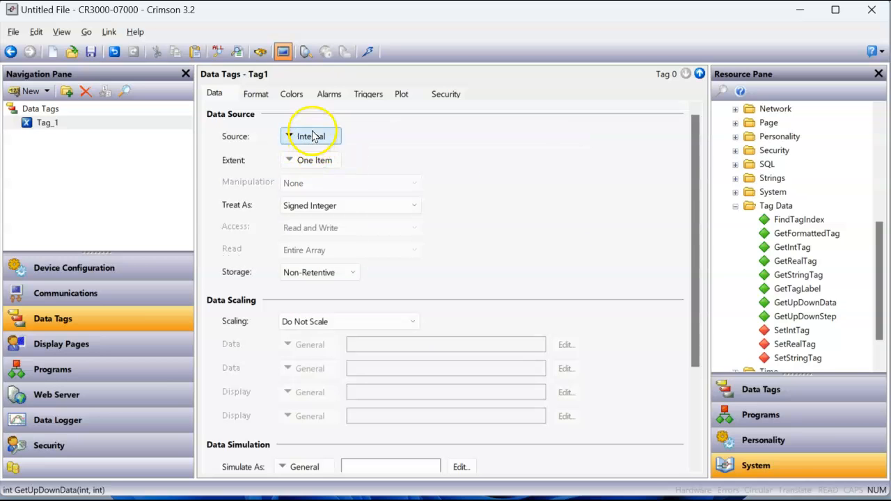
click(312, 136)
text(GetUpDownData(DispCount, 0)
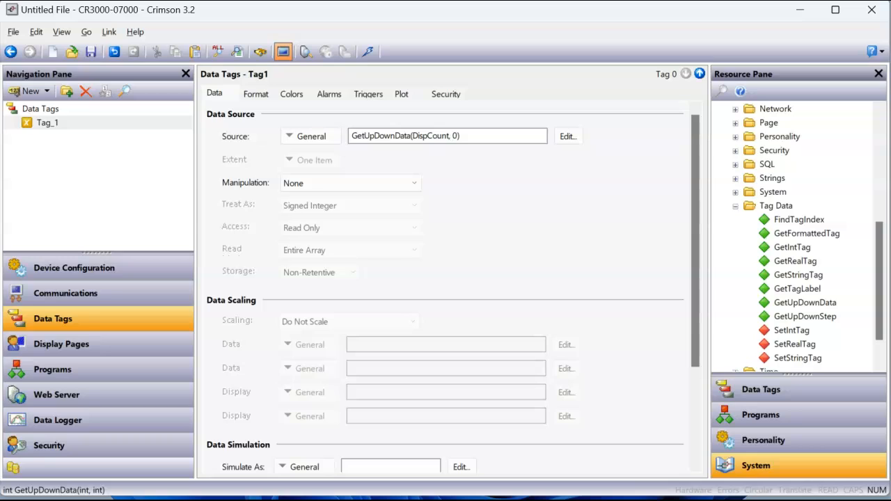
text(100)
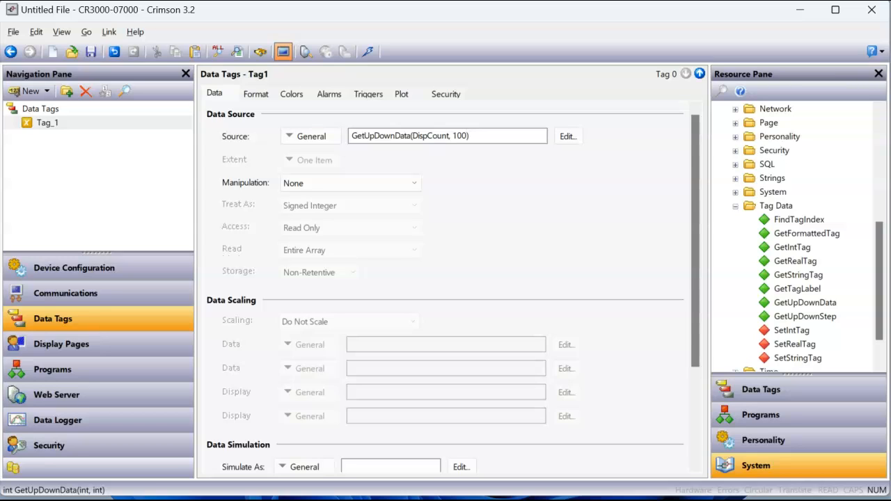
triple_click(446, 135)
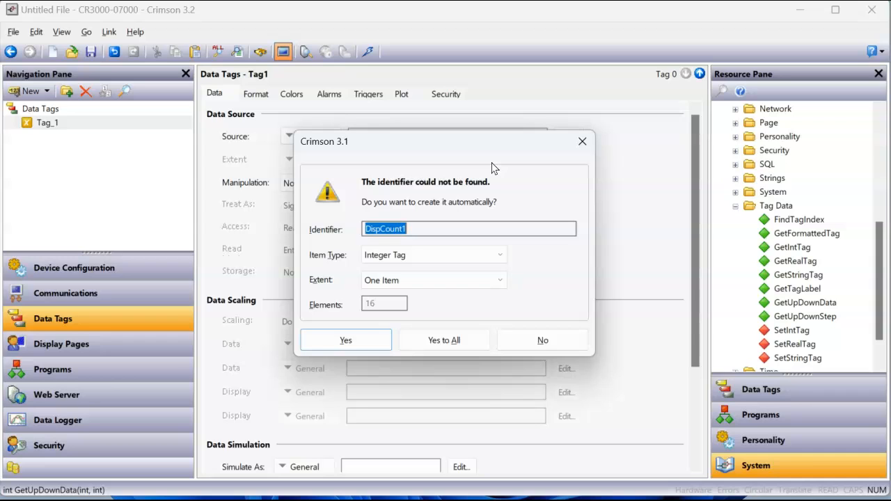
click(345, 341)
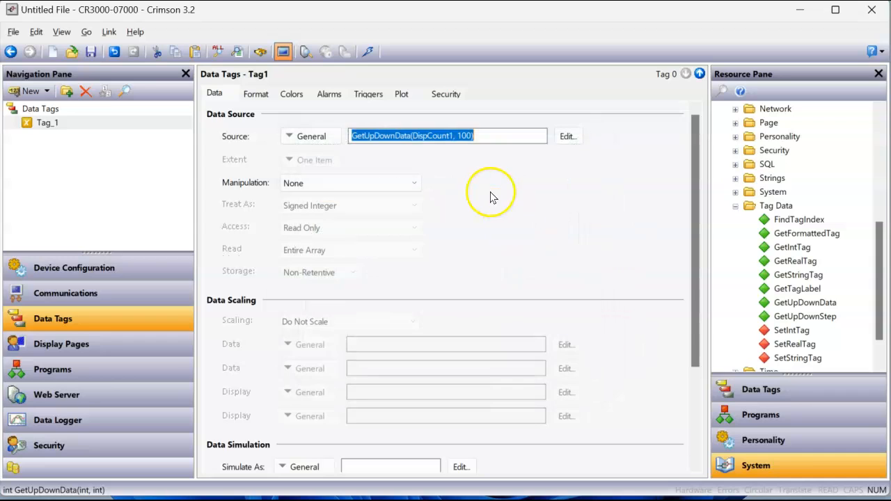
click(500, 136)
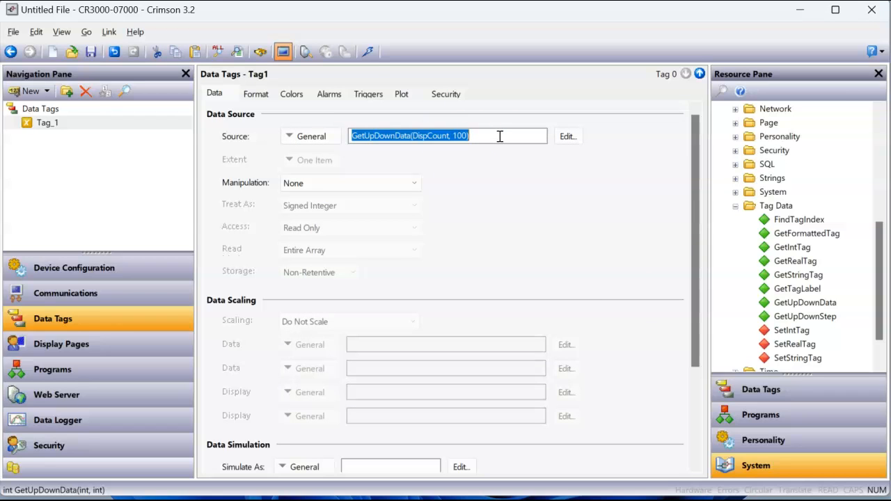
mouse_move(91, 139)
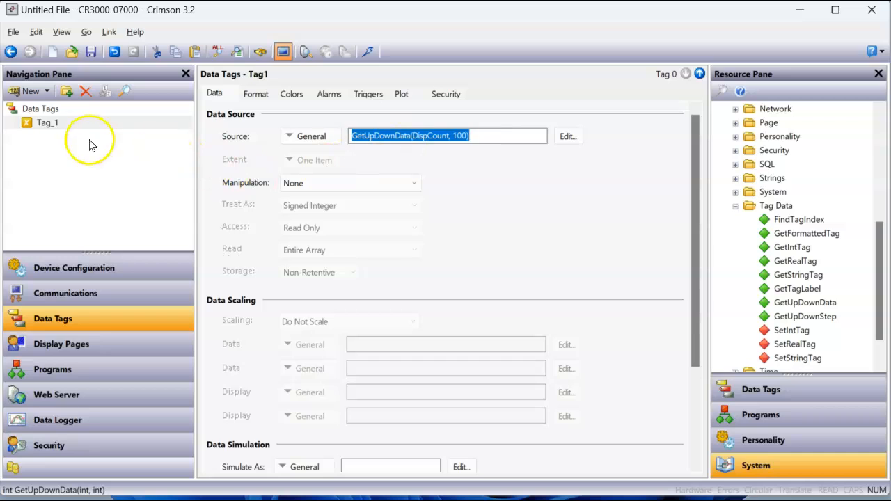
click(48, 122)
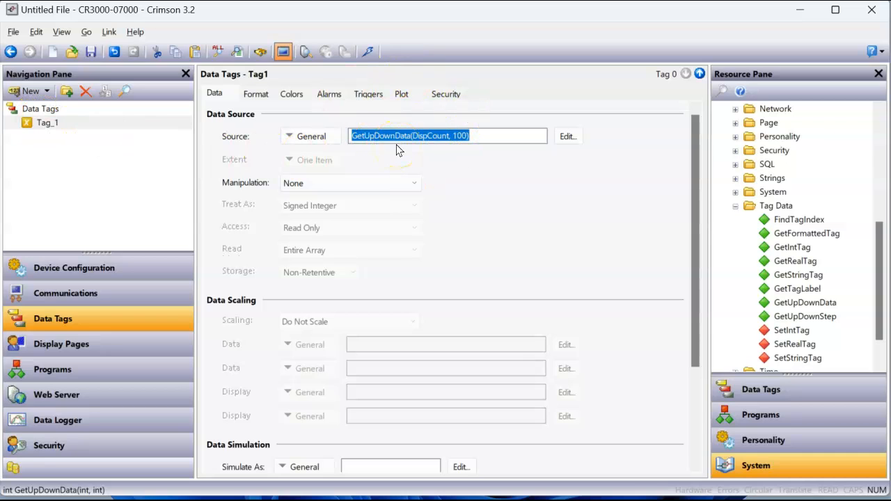
mouse_move(451, 172)
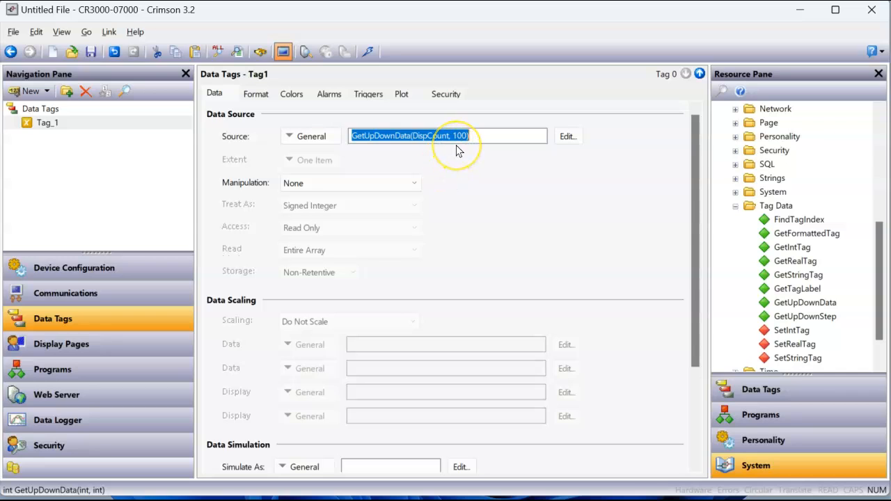
Step: On Tag_1's Format tab, enter Minimum Value 0 and Maximum Value 100
click(255, 94)
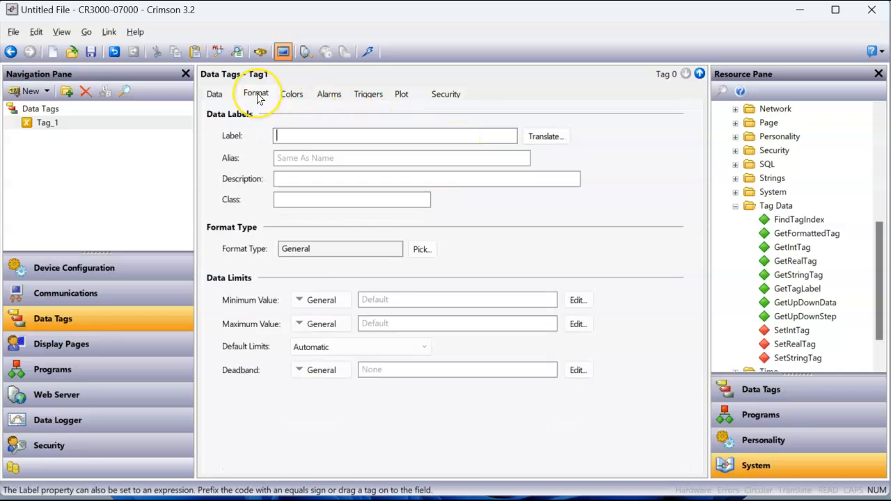
mouse_move(379, 289)
text(0)
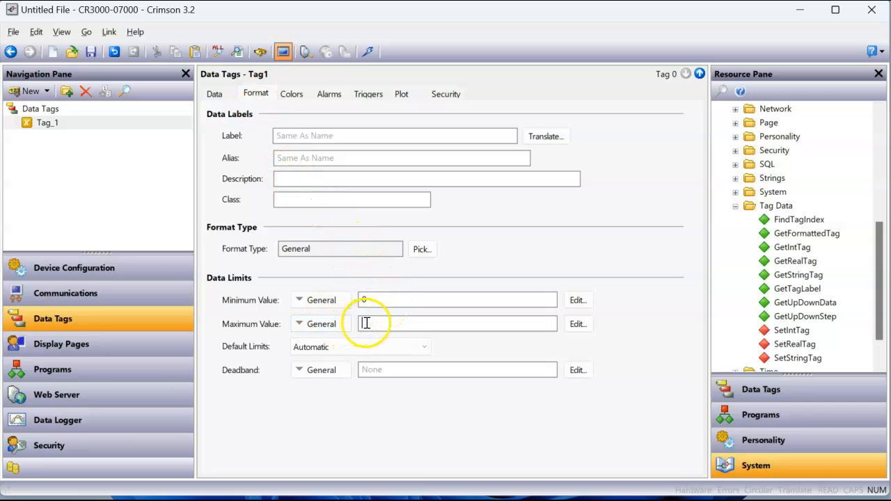
text(100)
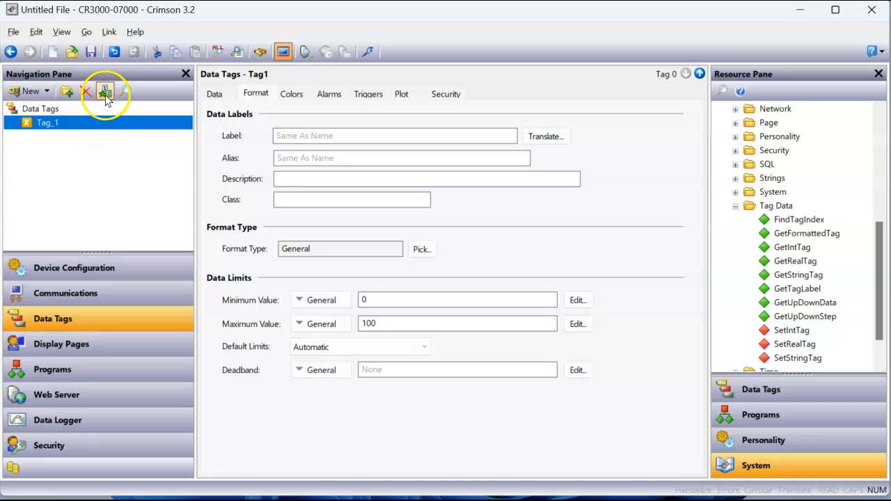
mouse_move(105, 91)
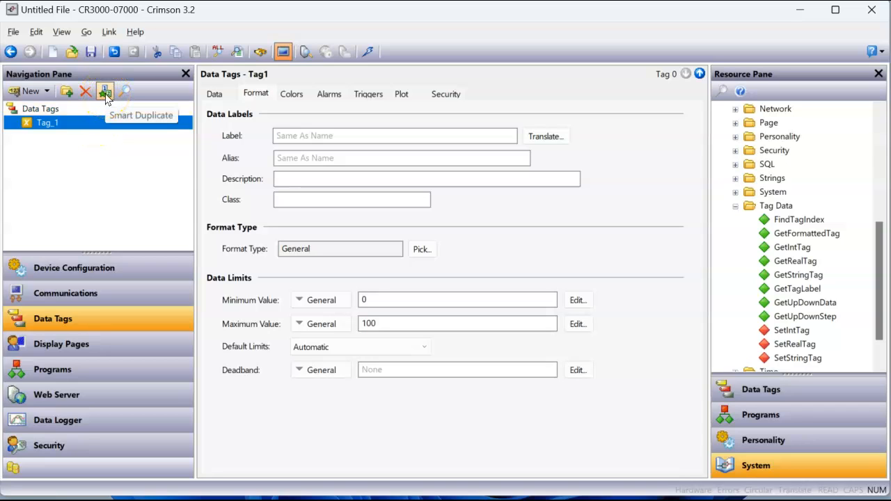
Step: Smart-duplicate Tag_1 as Tag_2, sourcing GetUpDownData(DispCount, 50) with maximum value 50
click(105, 91)
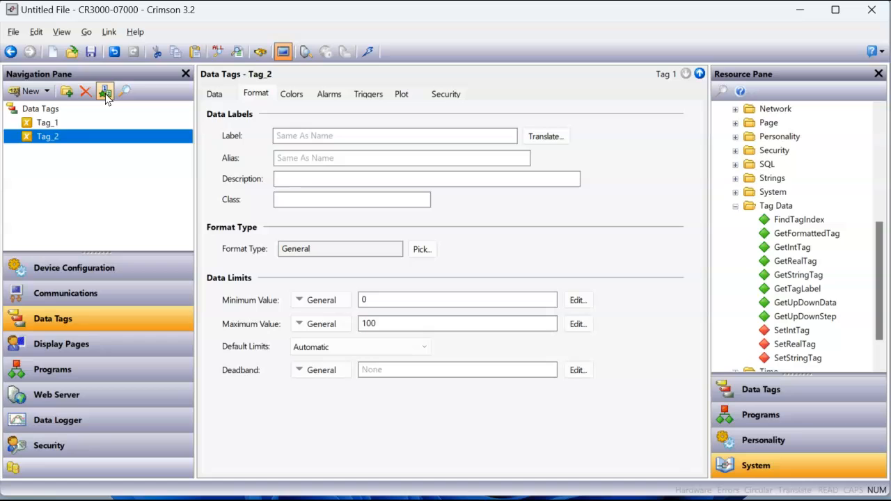
mouse_move(216, 136)
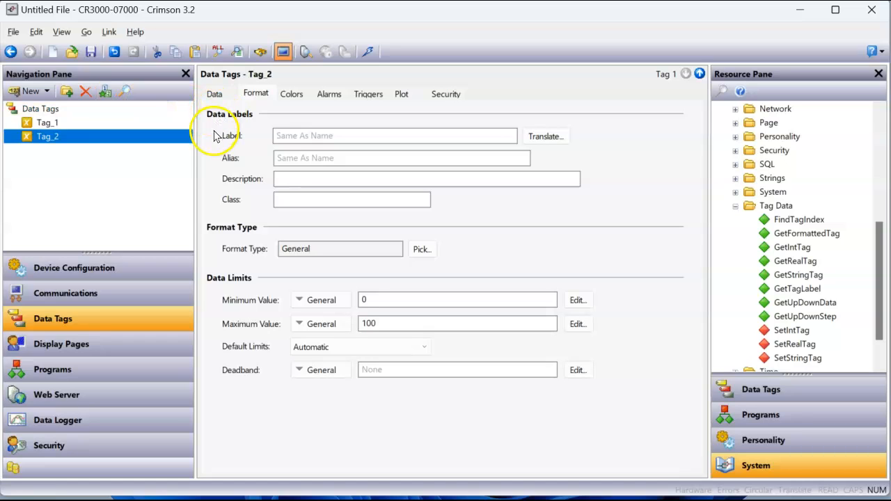
click(214, 94)
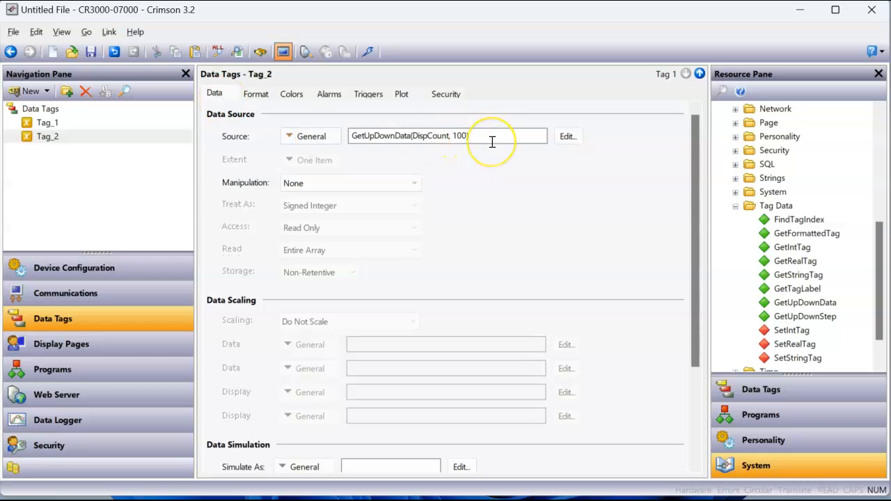
text(50)
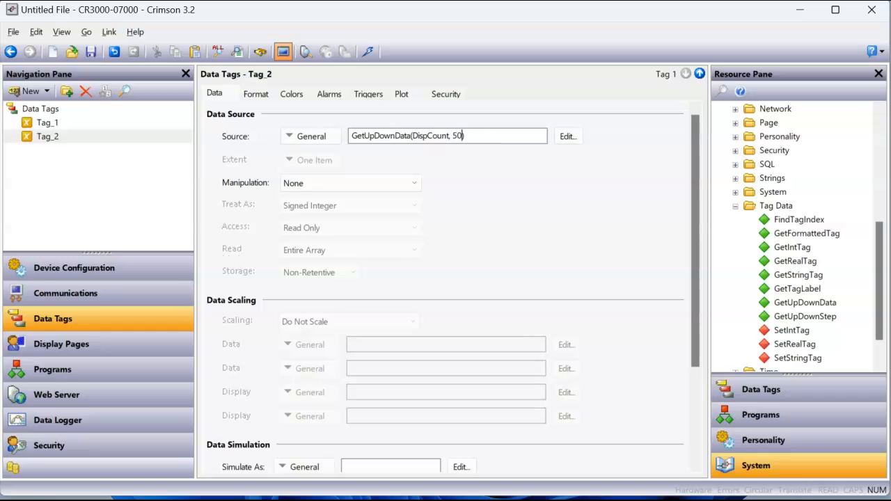
triple_click(445, 136)
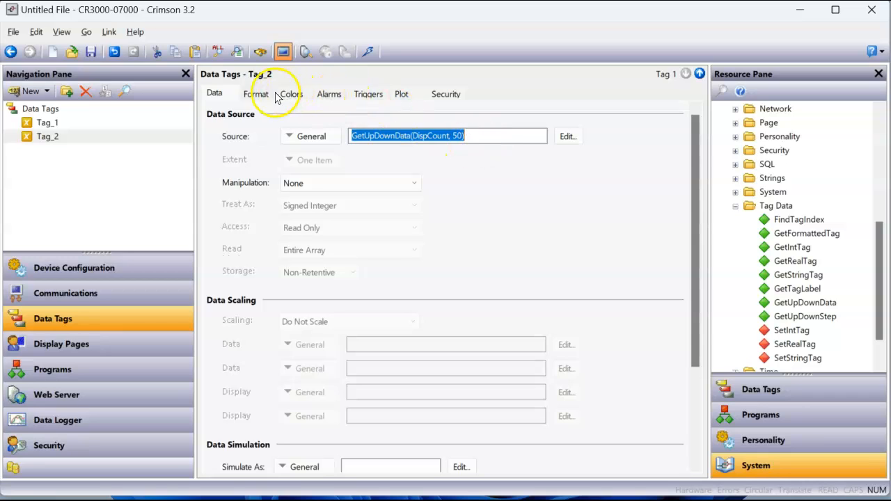
click(255, 94)
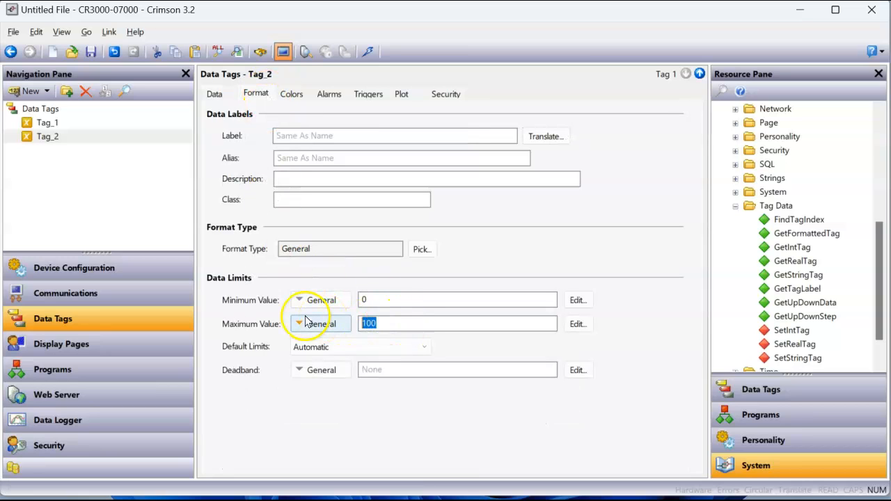
text(50)
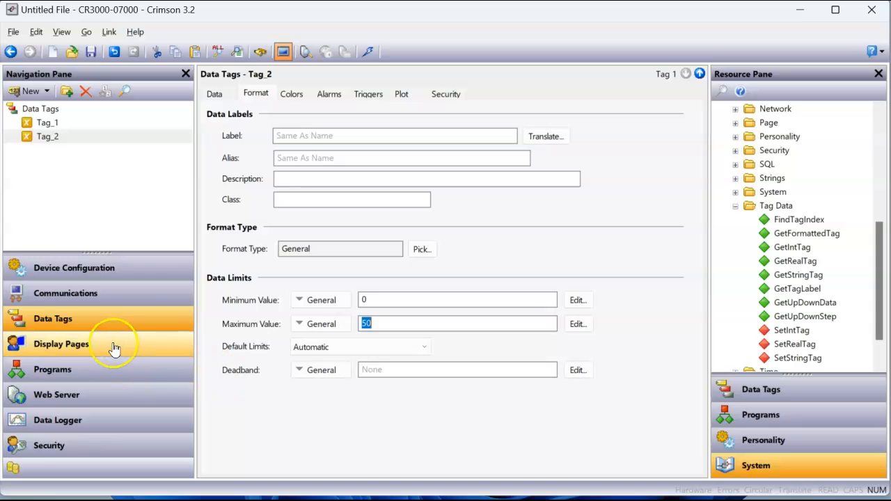
Step: On Page1, delete the Hello World text and set the page Fill Color to White
click(61, 344)
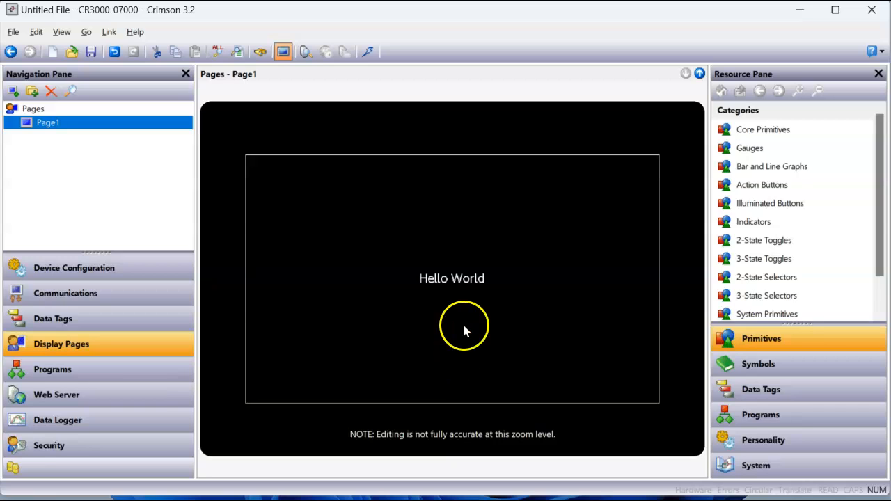
click(451, 278)
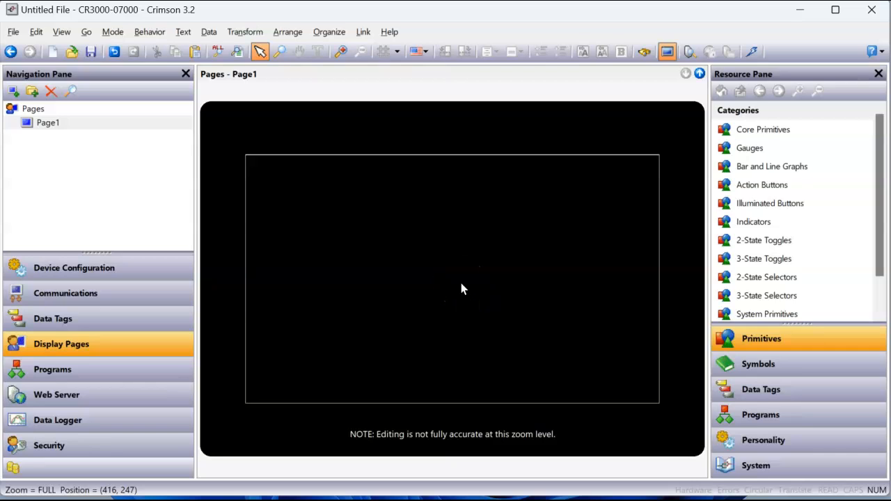
right_click(432, 250)
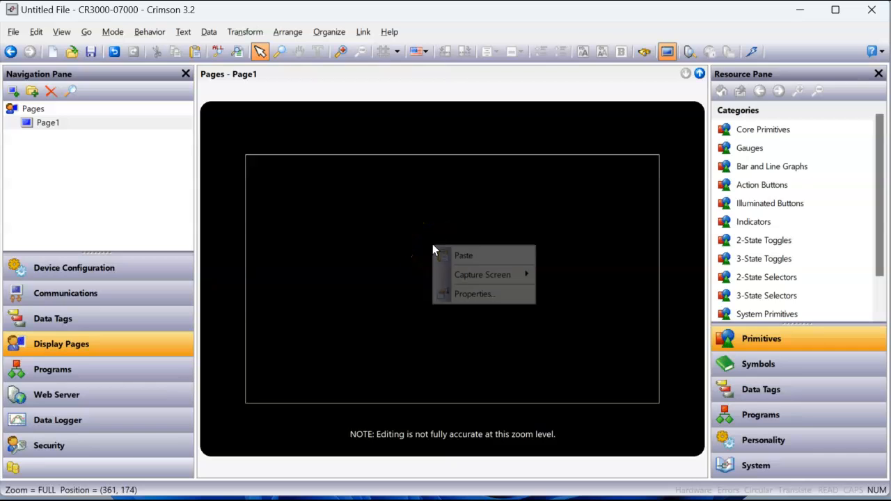
click(473, 293)
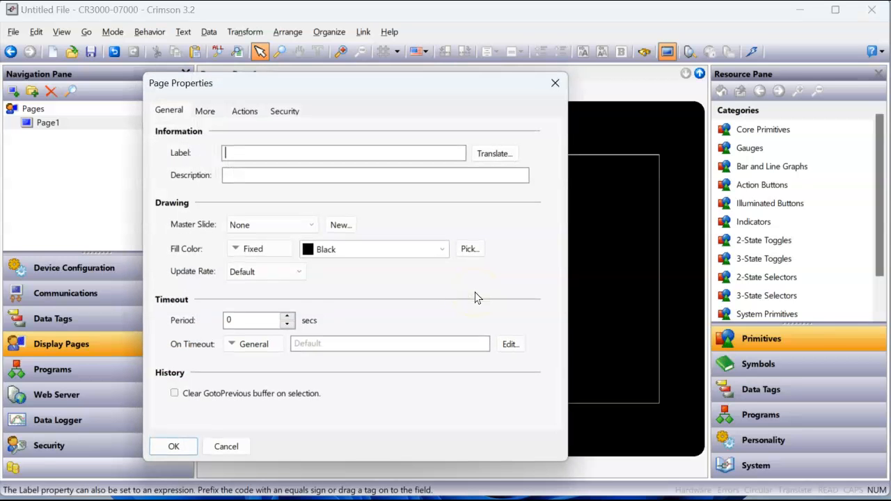
click(441, 249)
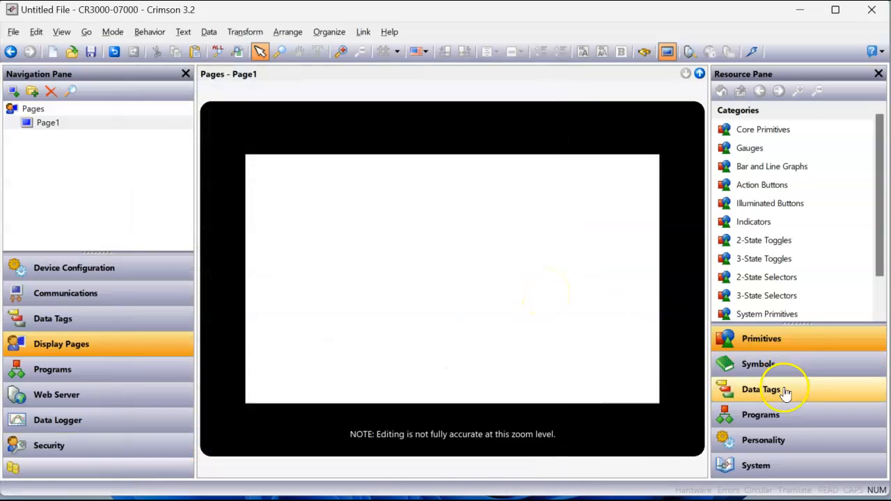
Step: Drag Tag_1 to the page's lower left and Tag_2 to its lower right
click(760, 389)
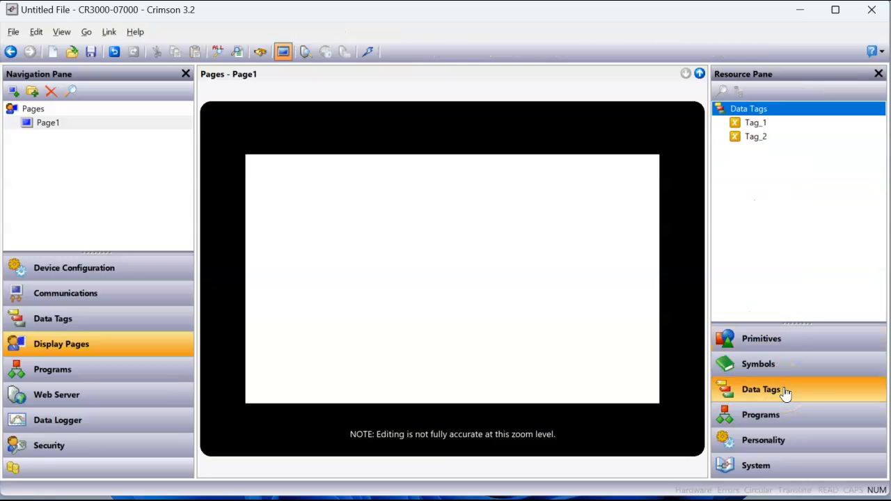
click(756, 123)
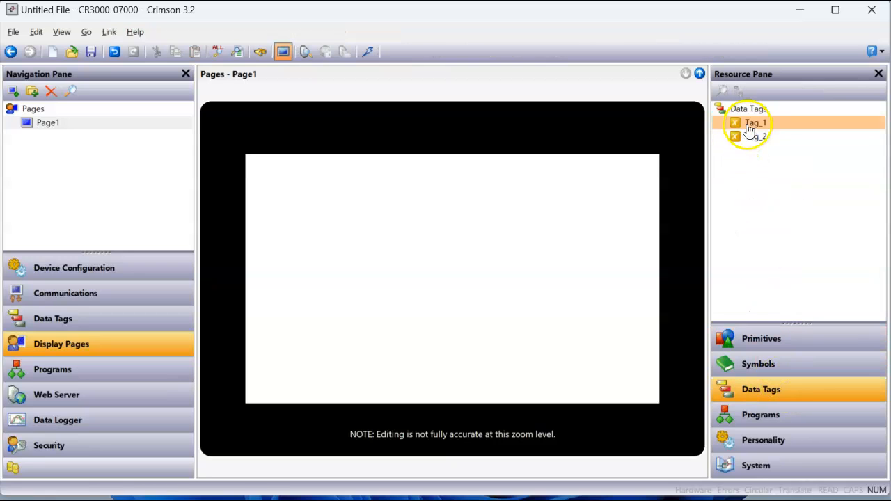
drag(756, 123, 293, 342)
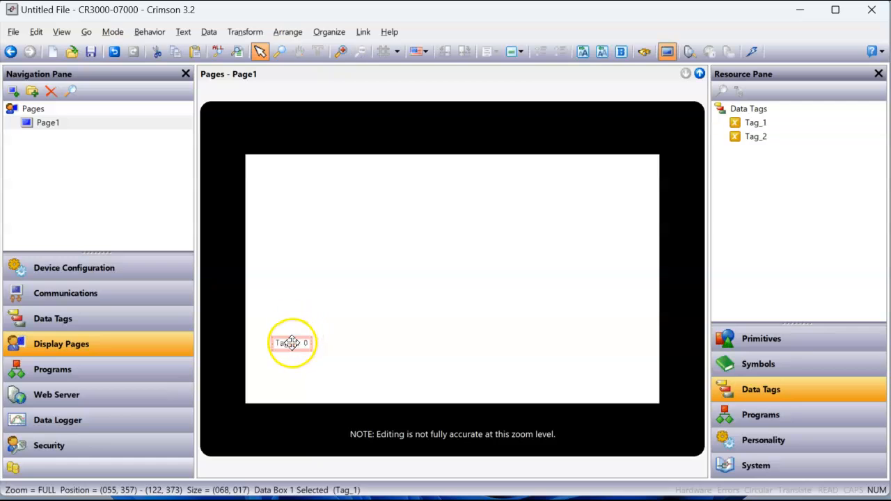
drag(293, 342, 543, 331)
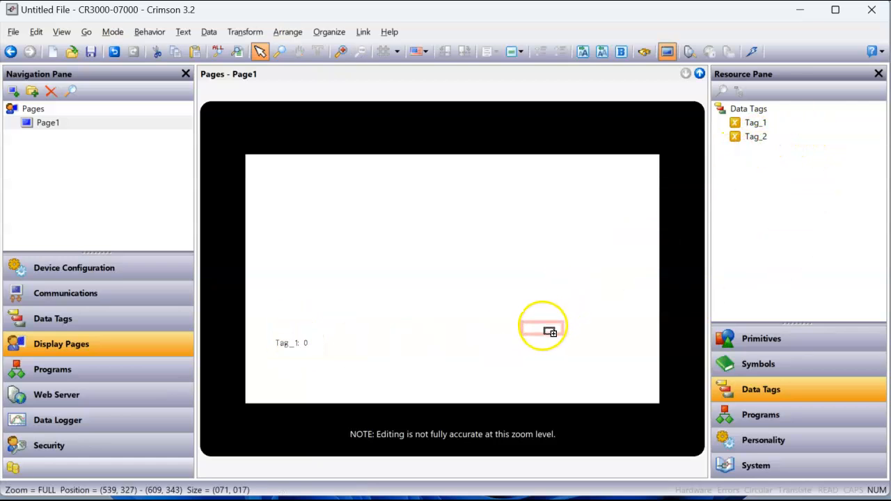
drag(543, 329, 580, 344)
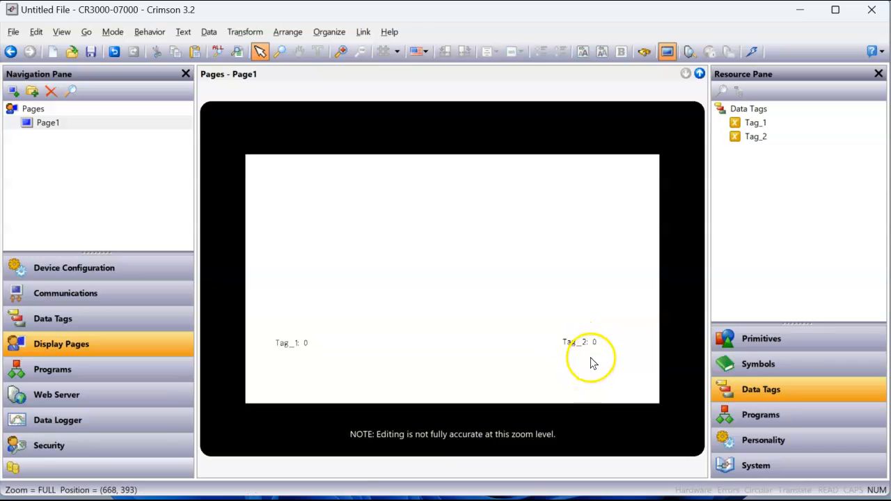
mouse_move(331, 357)
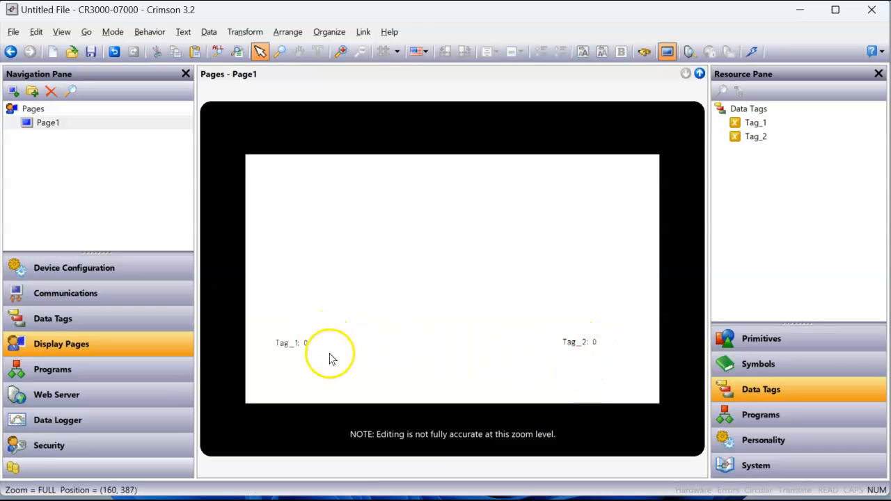
mouse_move(362, 346)
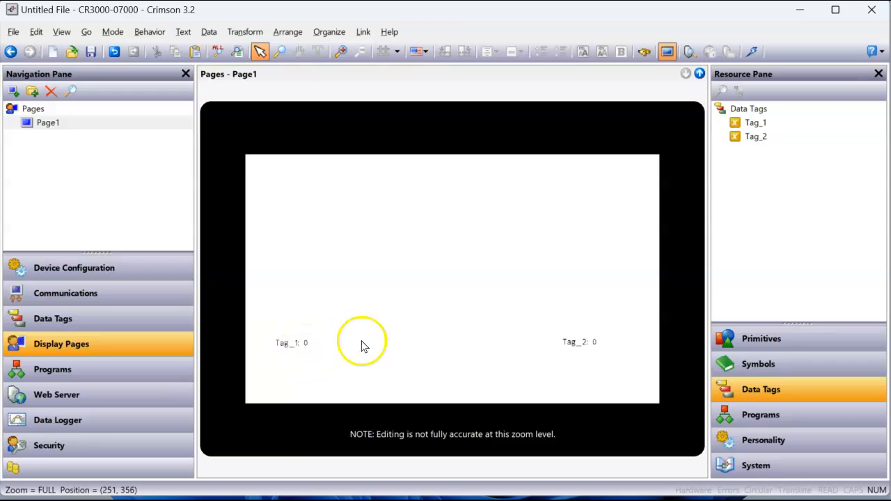
mouse_move(380, 337)
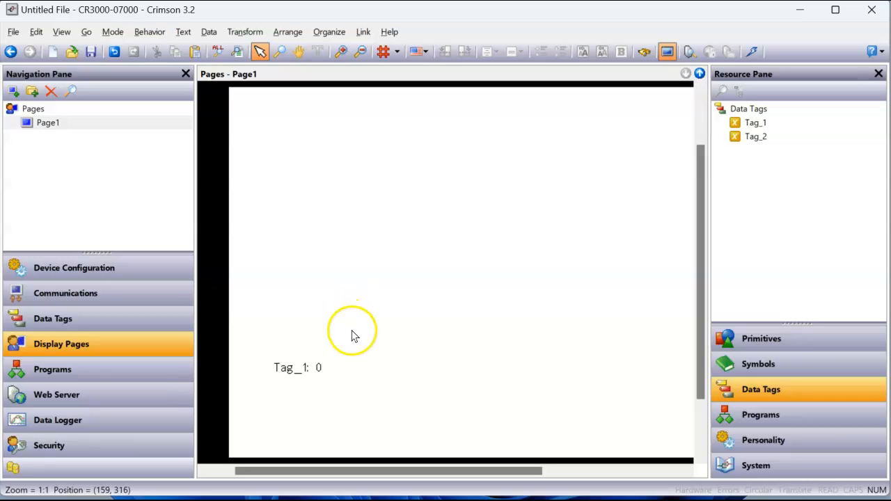
mouse_move(355, 334)
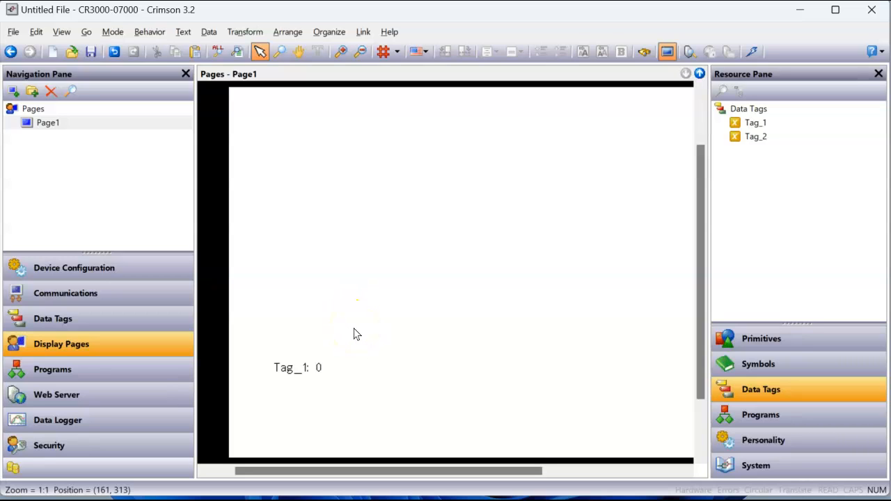
mouse_move(414, 291)
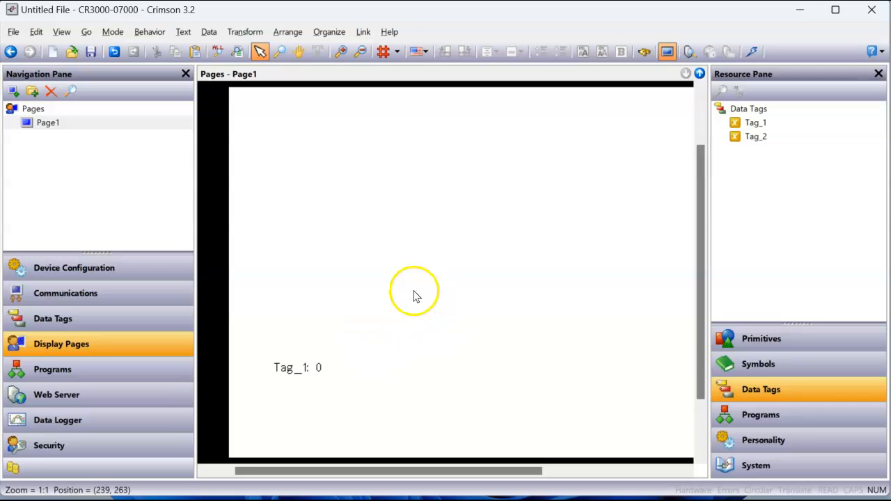
mouse_move(348, 285)
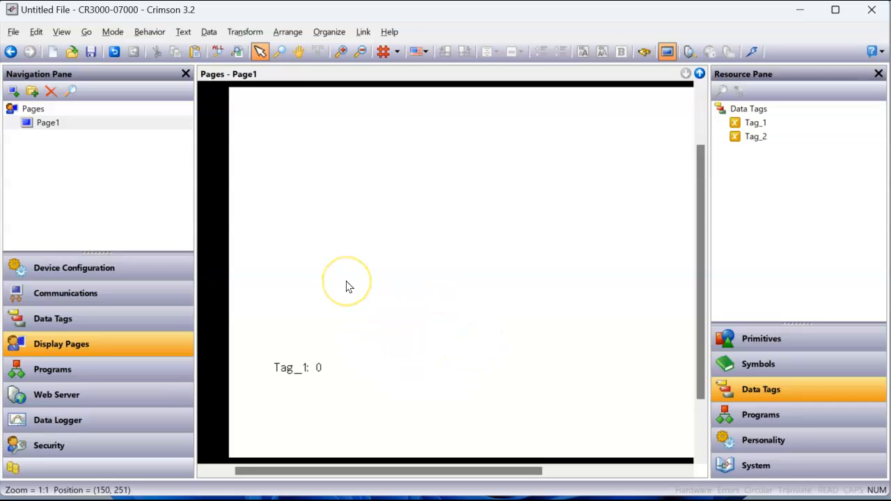
mouse_move(328, 352)
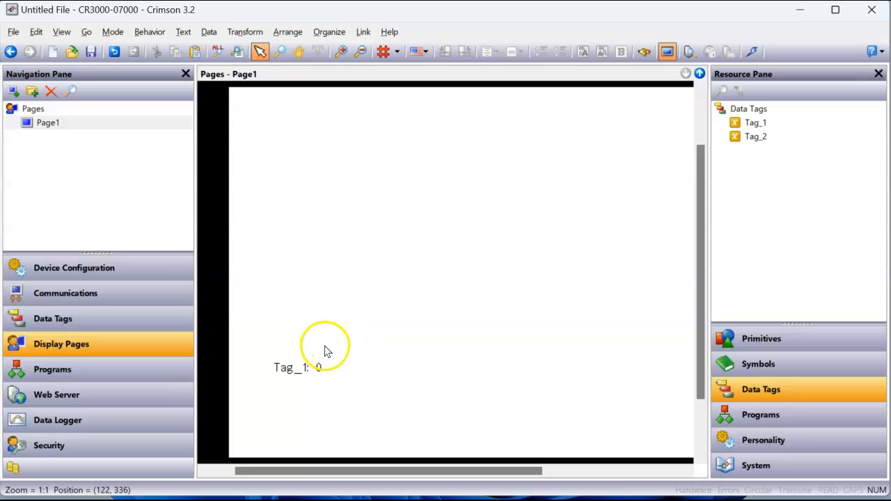
Step: Enlarge the Tag_1 data box font and make it bold (Hei 24 Bold)
click(297, 368)
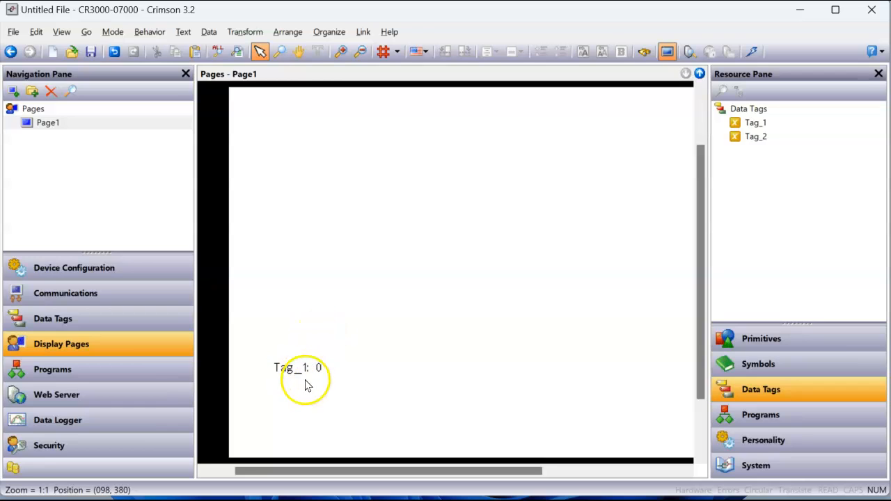
click(298, 368)
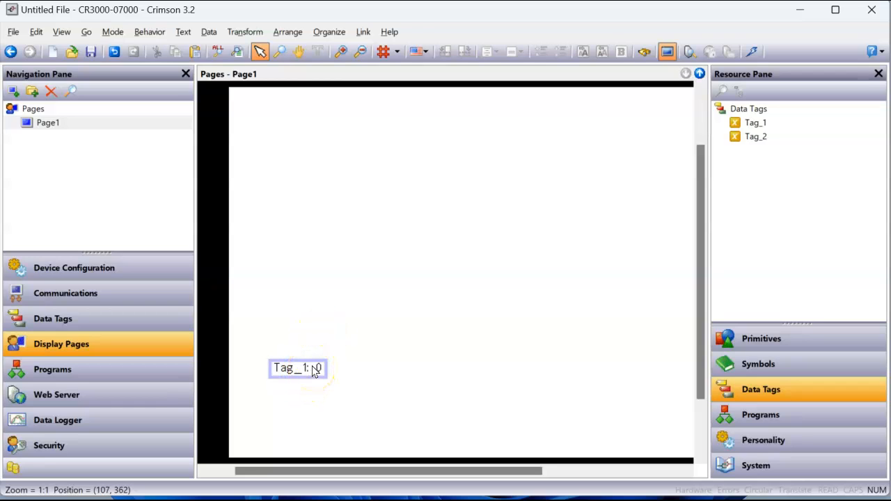
click(297, 368)
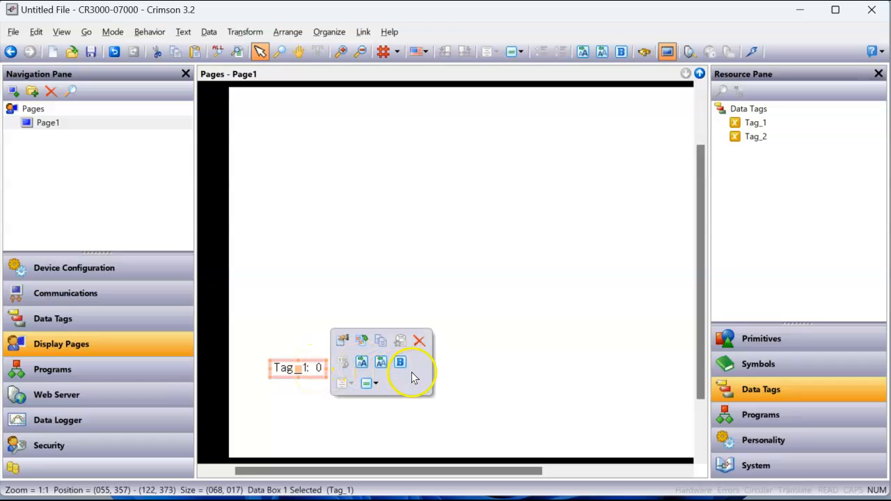
click(362, 362)
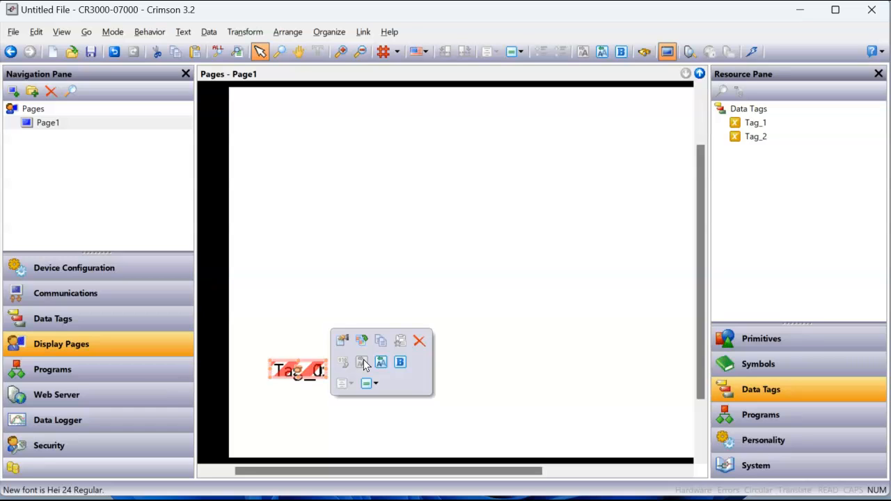
click(400, 362)
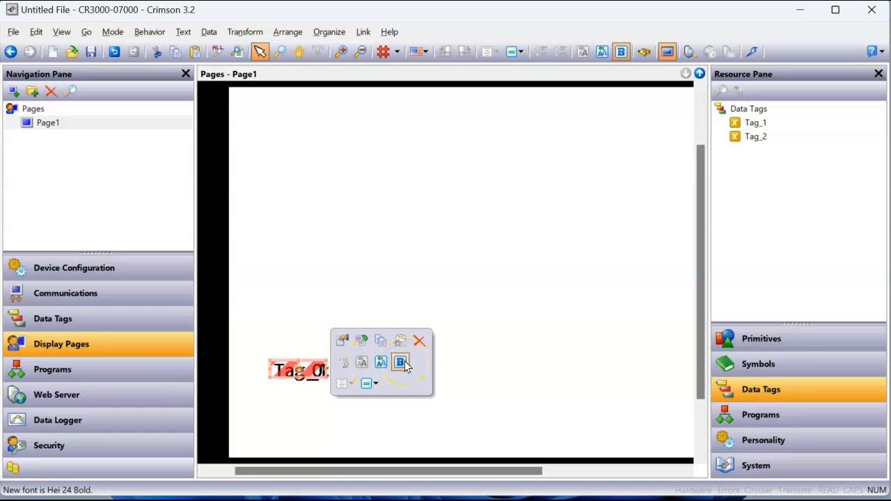
click(522, 323)
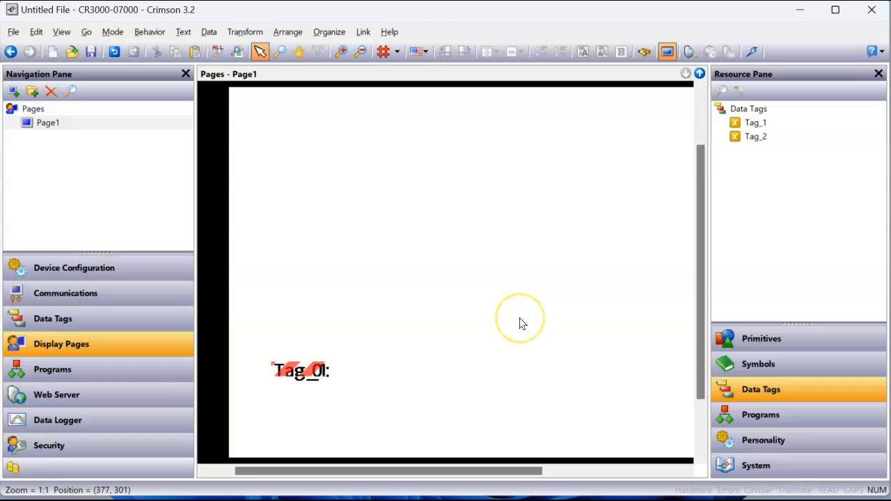
click(300, 369)
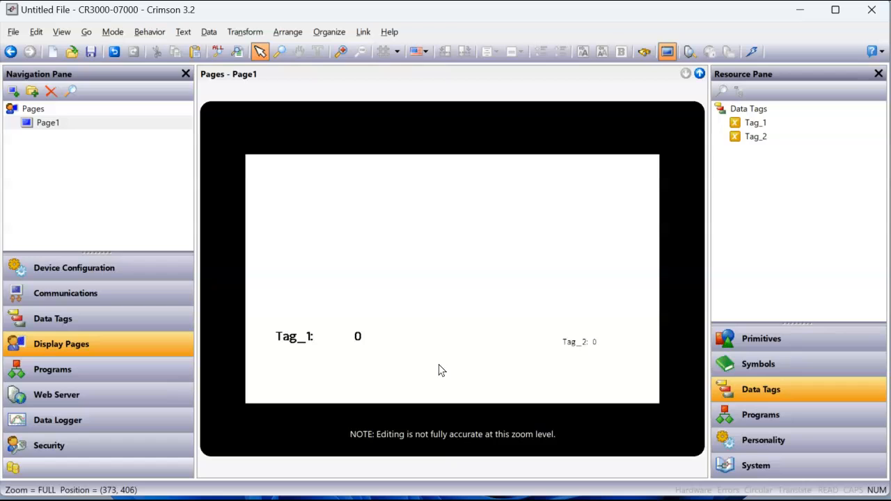
Step: Move the Tag_1 readout to the bottom-left, then set the Tag_2 readout's position at bottom-right
click(579, 342)
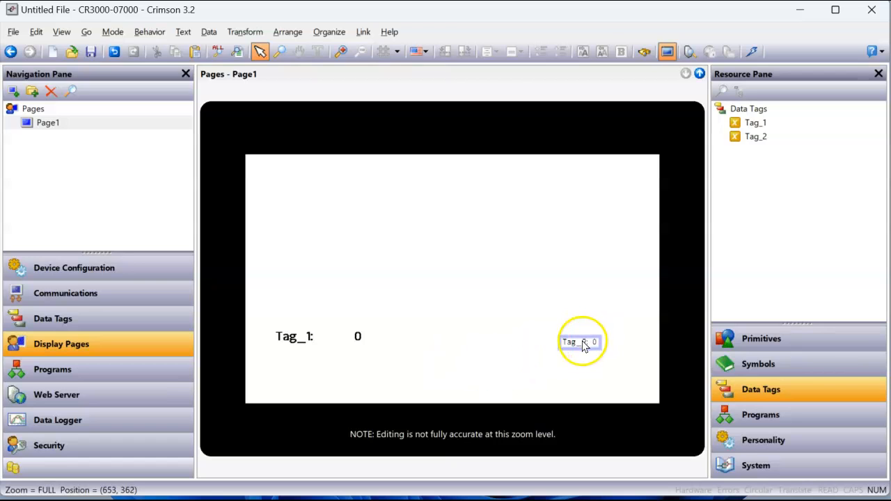
right_click(580, 342)
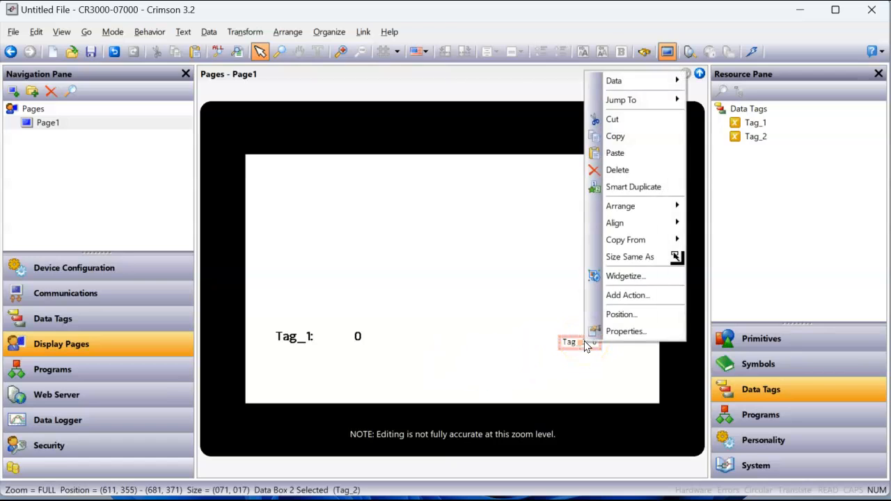
mouse_move(625, 240)
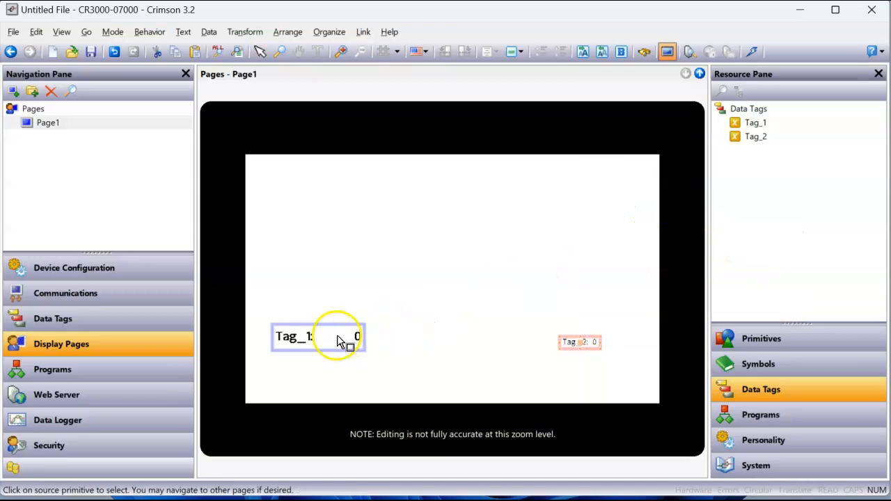
drag(318, 336, 298, 389)
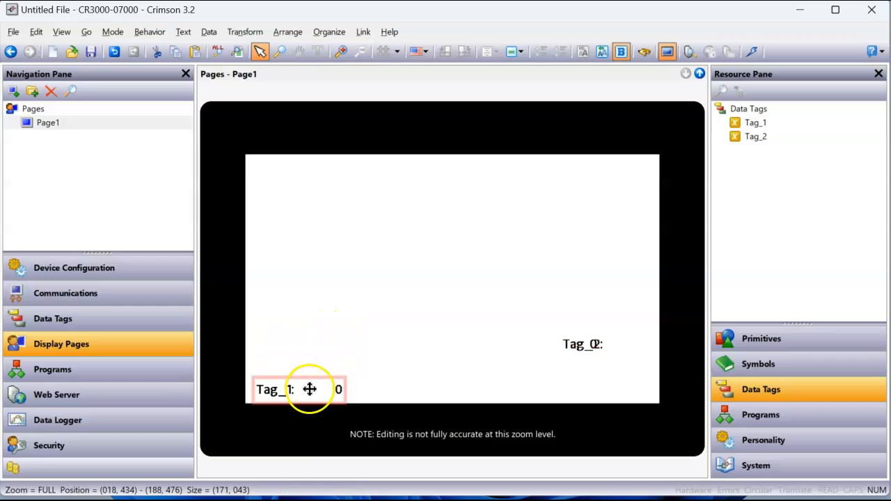
right_click(570, 345)
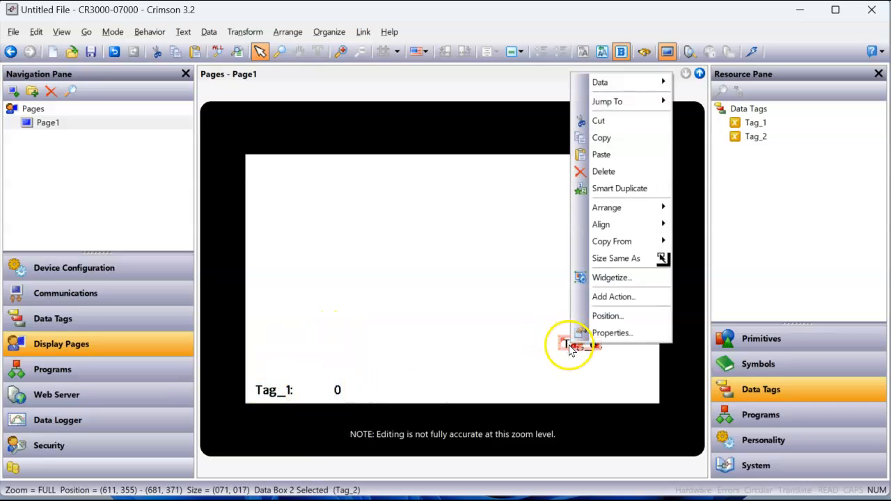
click(615, 259)
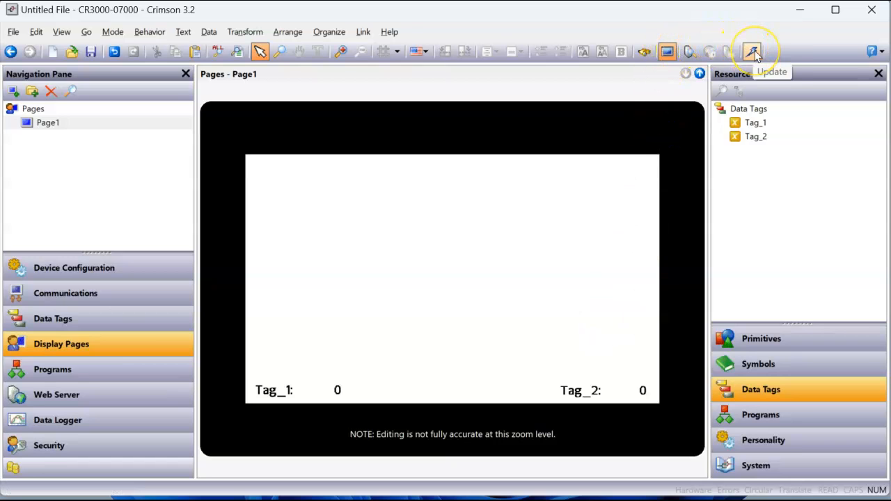
mouse_move(667, 53)
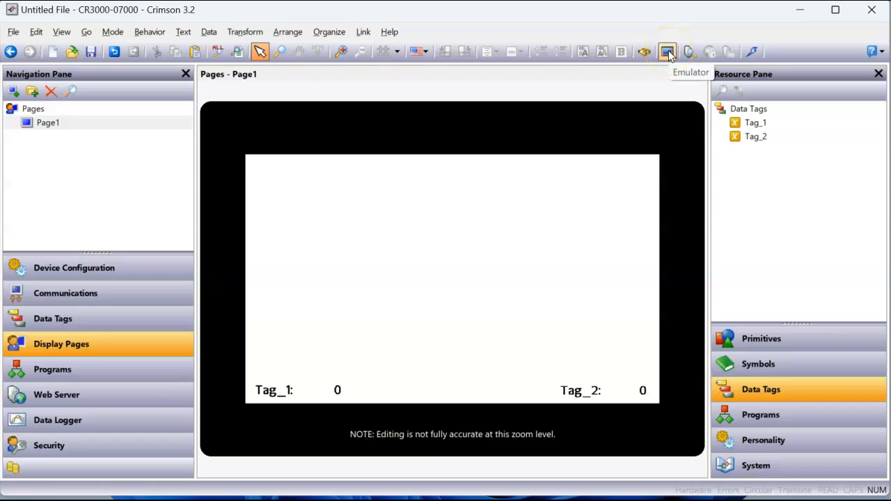
mouse_move(686, 73)
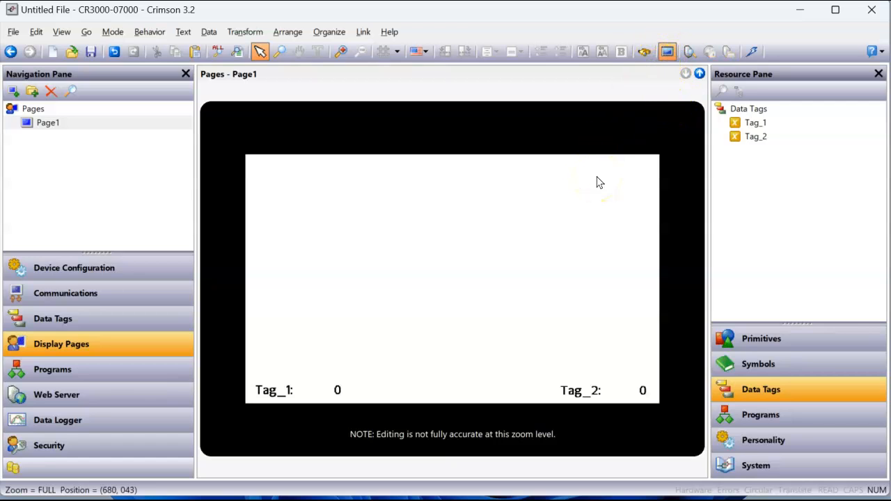
mouse_move(667, 52)
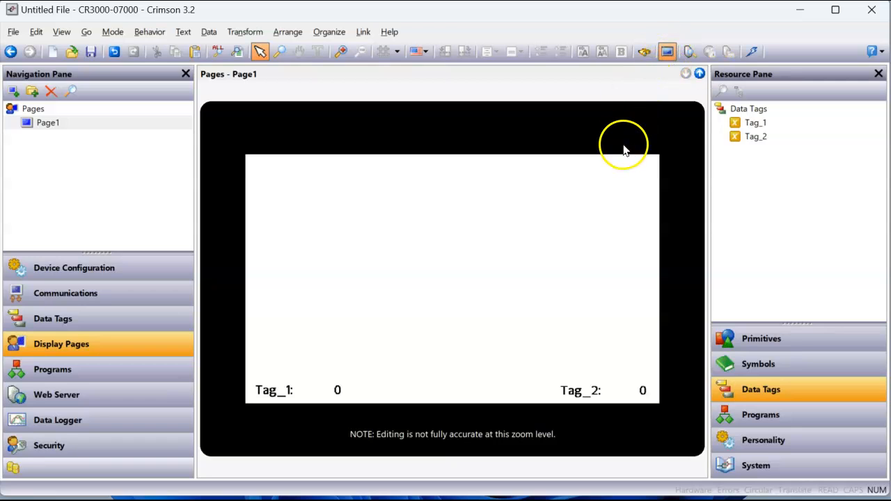
Step: Open the Link menu in the menu bar
click(363, 32)
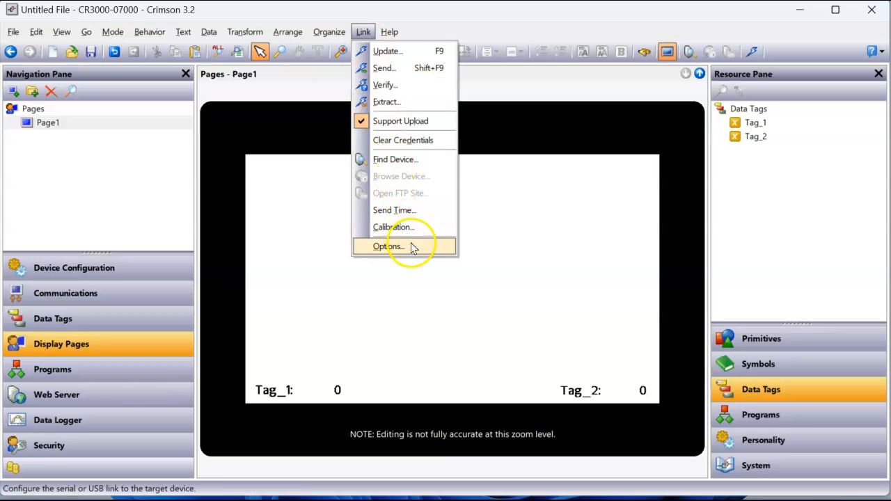
Step: Turn on Send to Emulator in Link Options and accept the Emulator Options unchanged
click(388, 245)
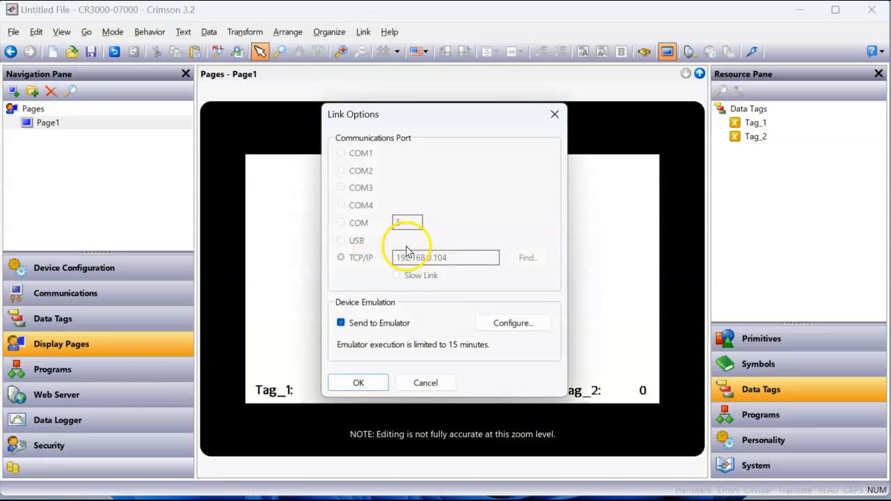
click(340, 322)
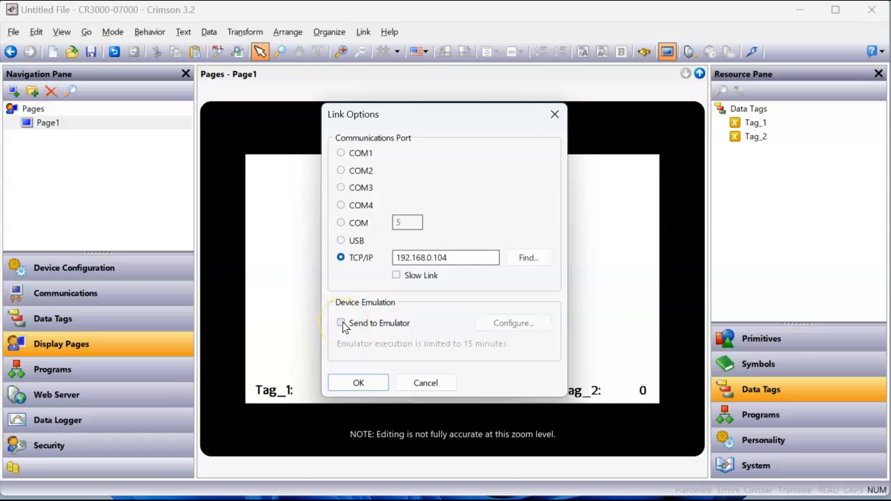
click(341, 322)
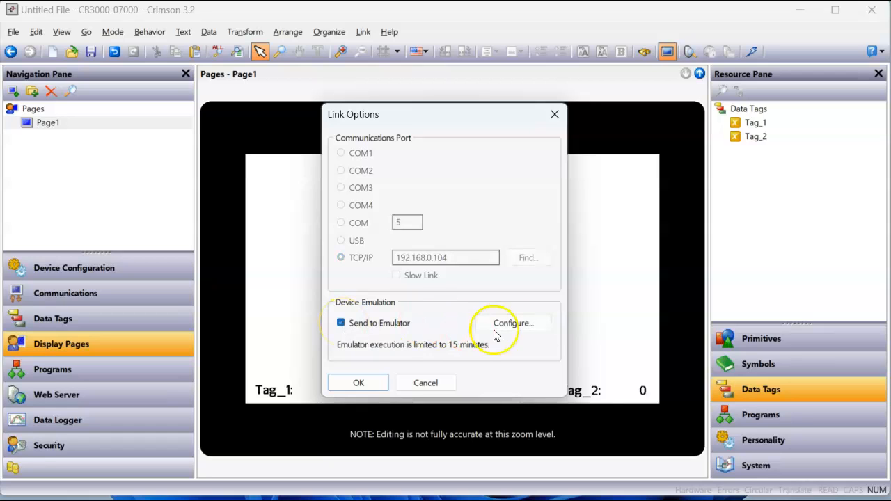
mouse_move(494, 338)
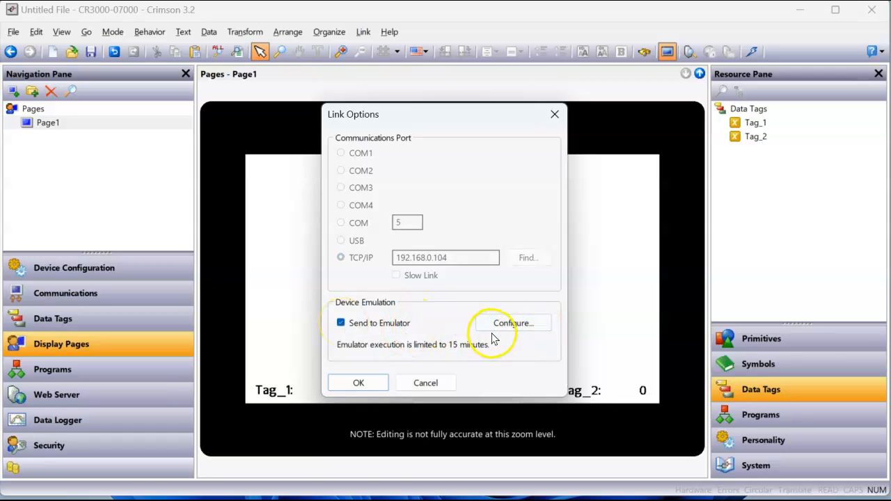
click(513, 323)
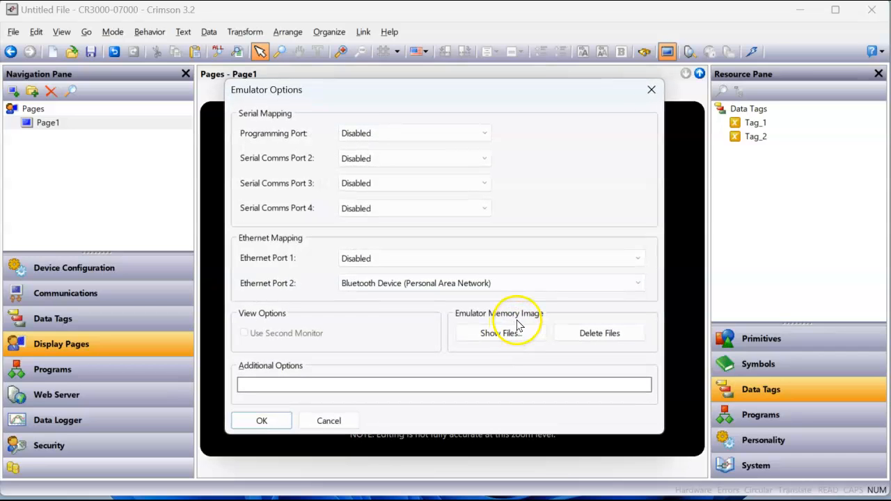
mouse_move(415, 293)
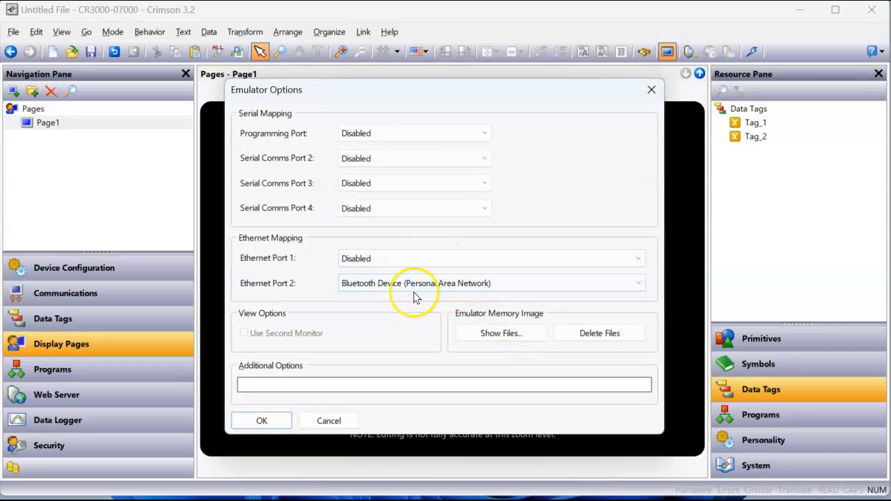
mouse_move(390, 166)
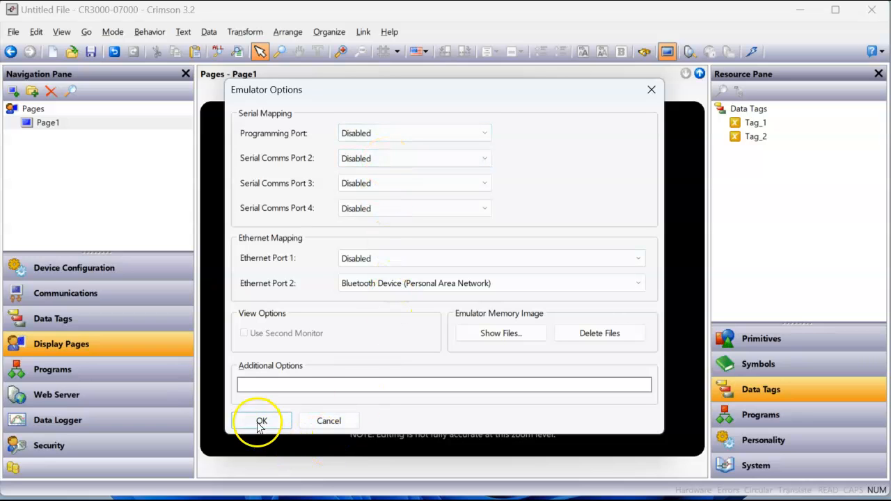
click(262, 421)
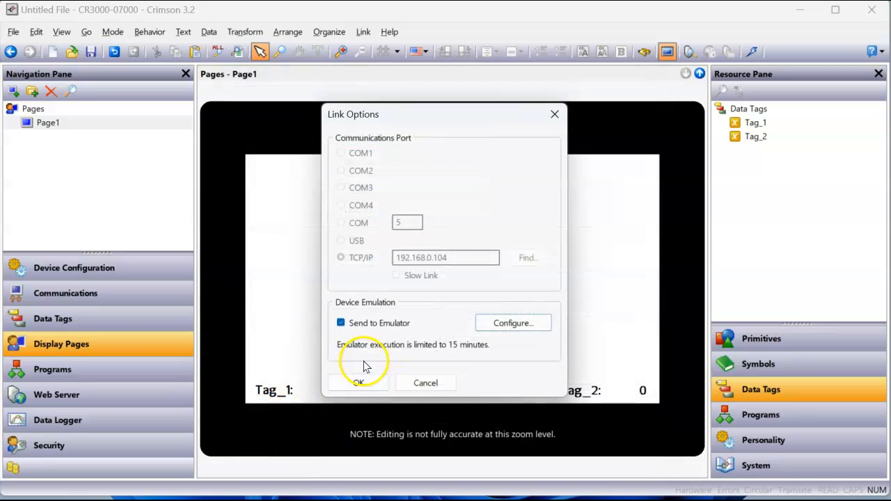
mouse_move(400, 356)
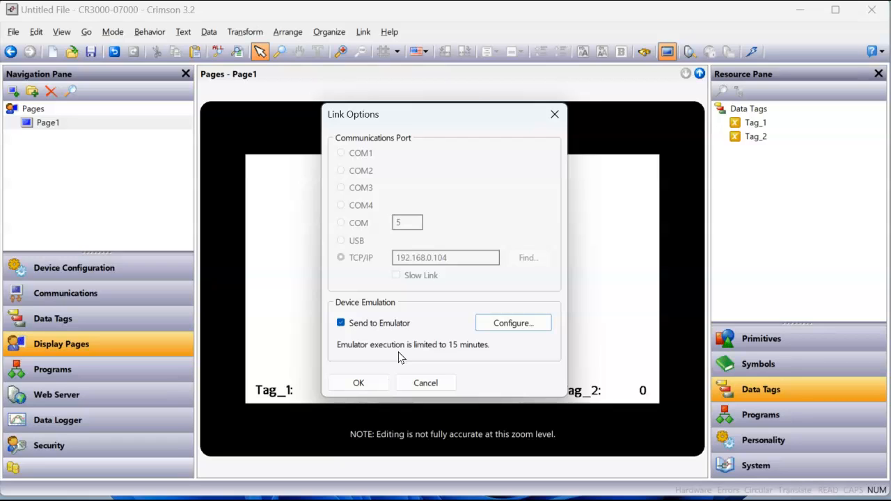
mouse_move(388, 371)
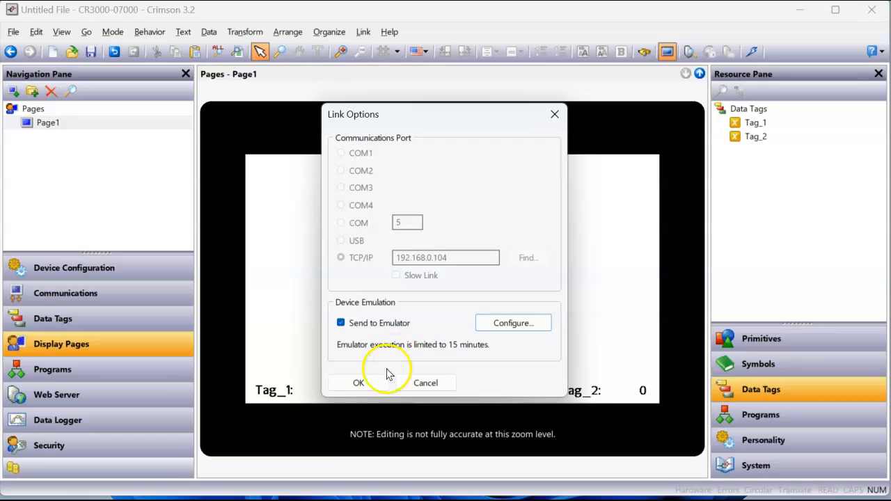
click(358, 383)
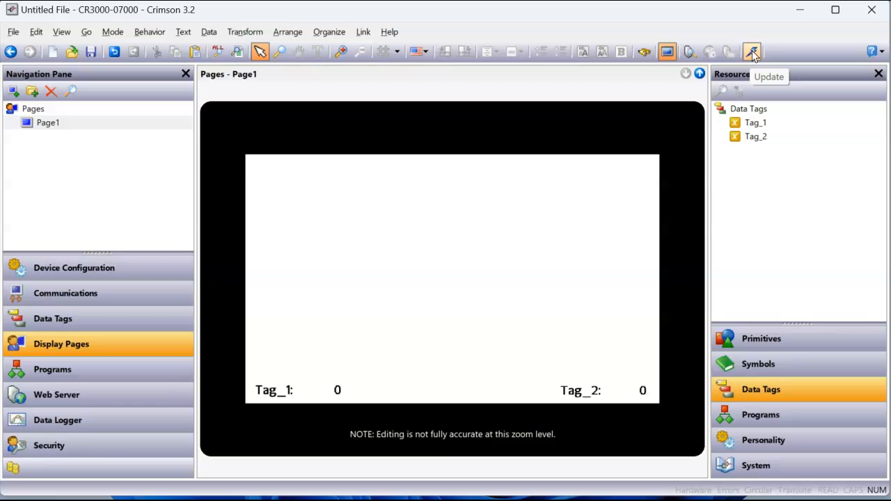
click(751, 52)
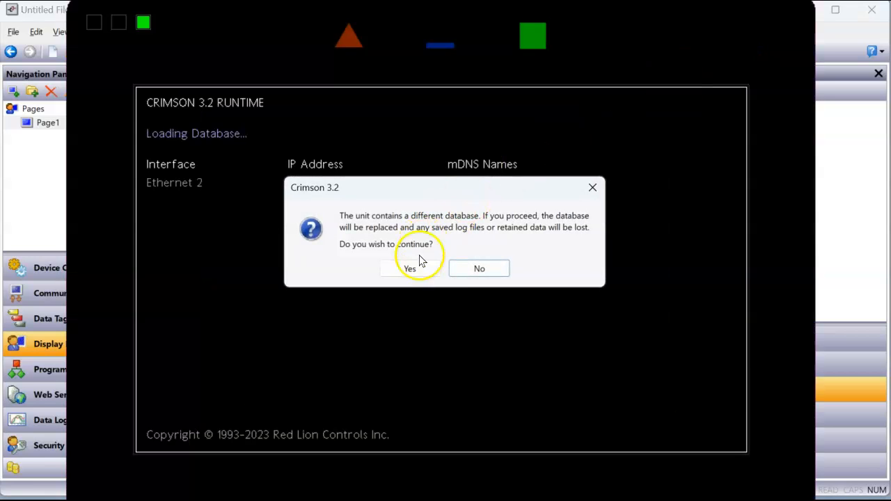
click(410, 268)
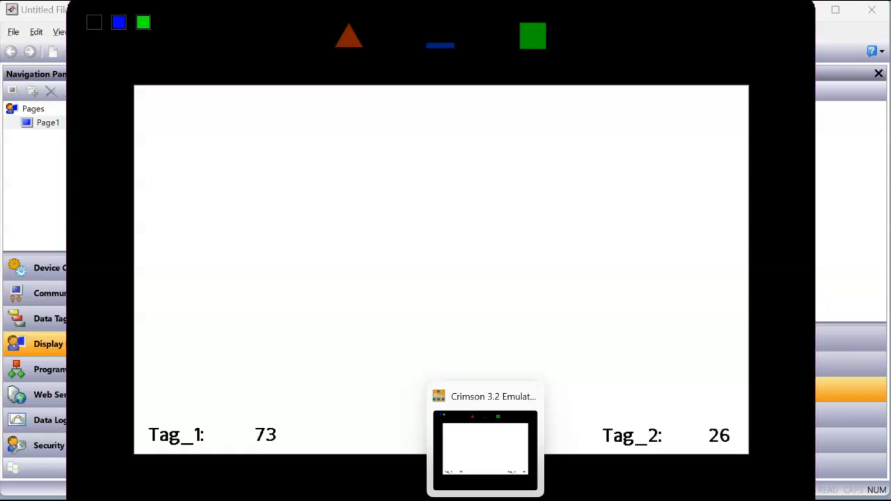
right_click(484, 449)
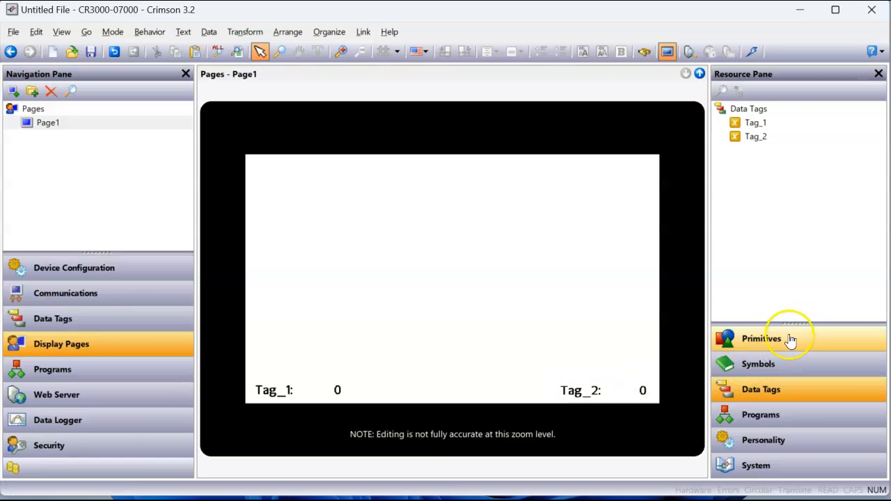
Step: Drag Type A2 Radial Gauges from Primitives > Gauges above the Tag_1 and Tag_2 readouts
click(762, 338)
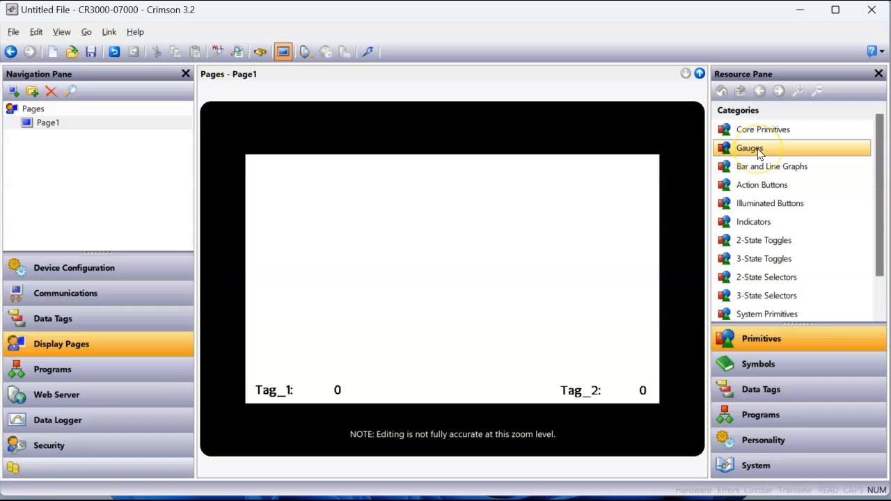
click(749, 148)
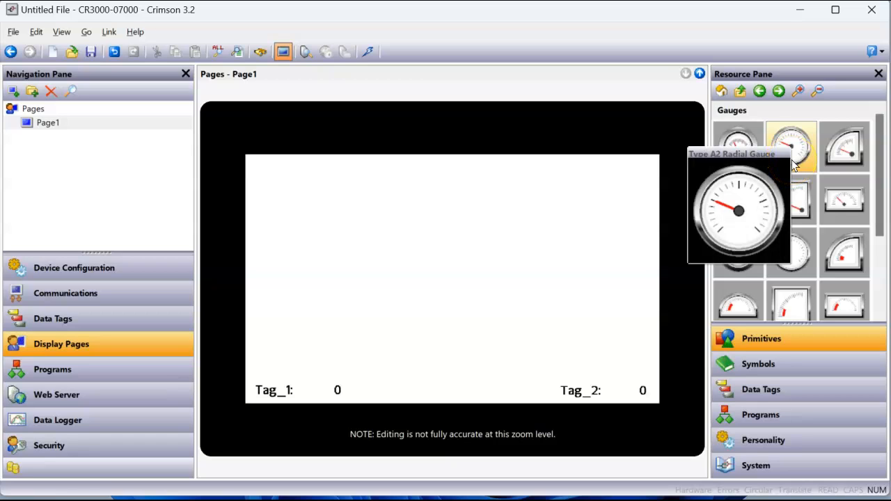
mouse_move(799, 144)
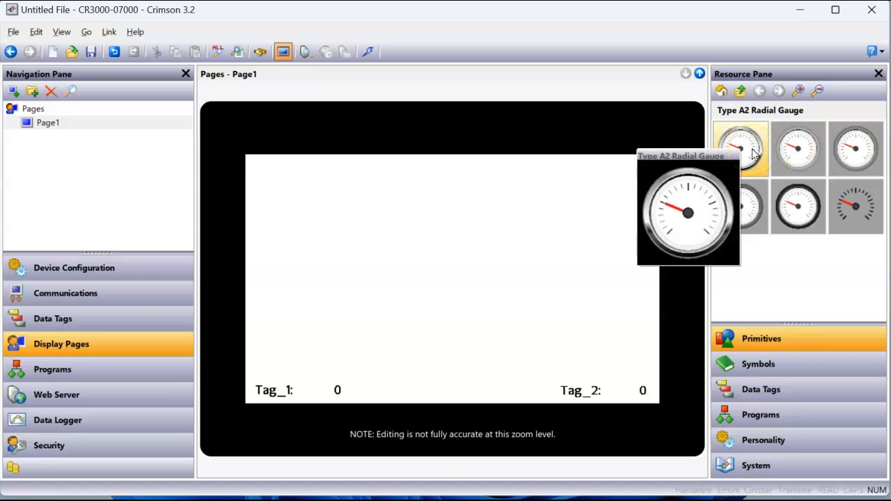
drag(740, 148, 438, 219)
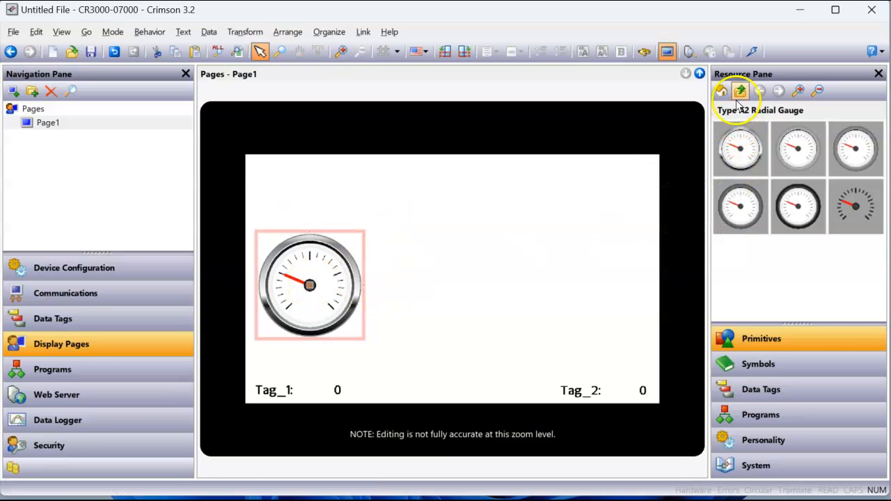
click(740, 90)
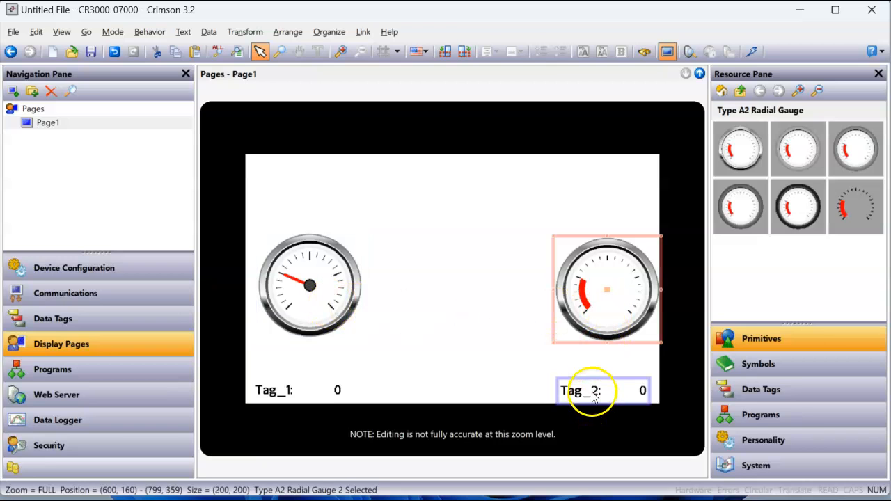
click(310, 285)
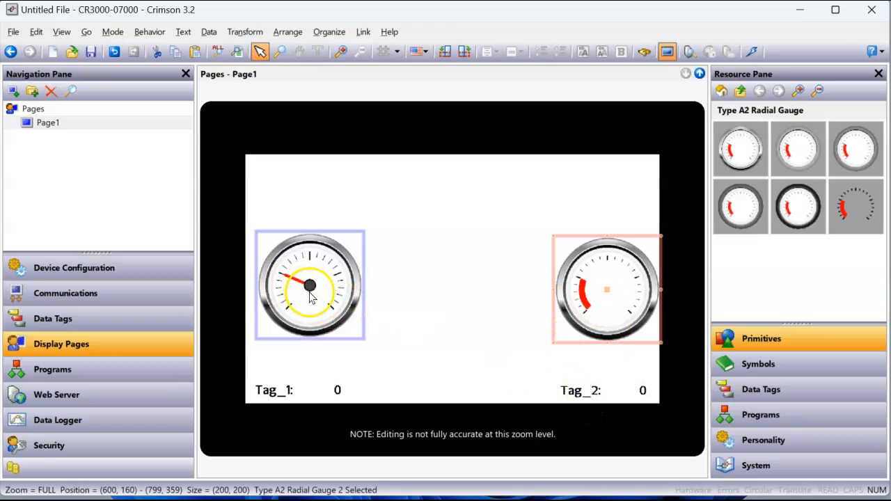
Step: Set the left gauge's Value to Tag_1, Minimum to Tag_1.Min and Maximum to Tag_1.Max
double_click(310, 285)
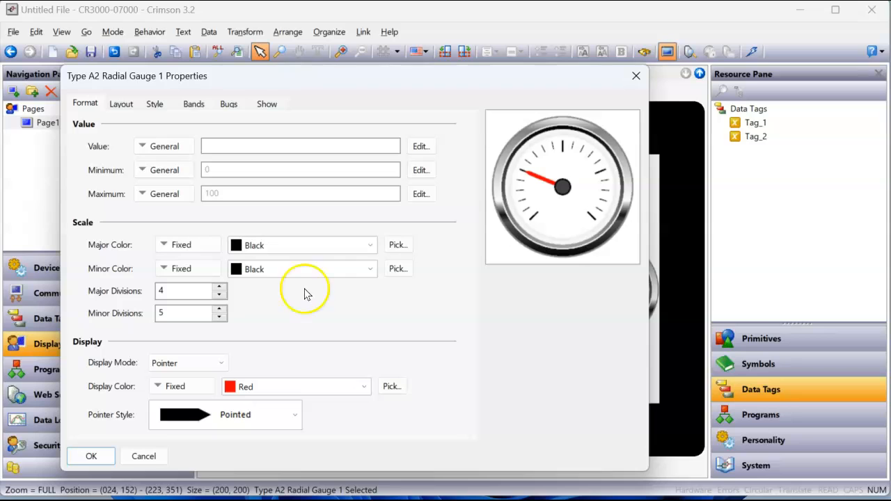
mouse_move(89, 121)
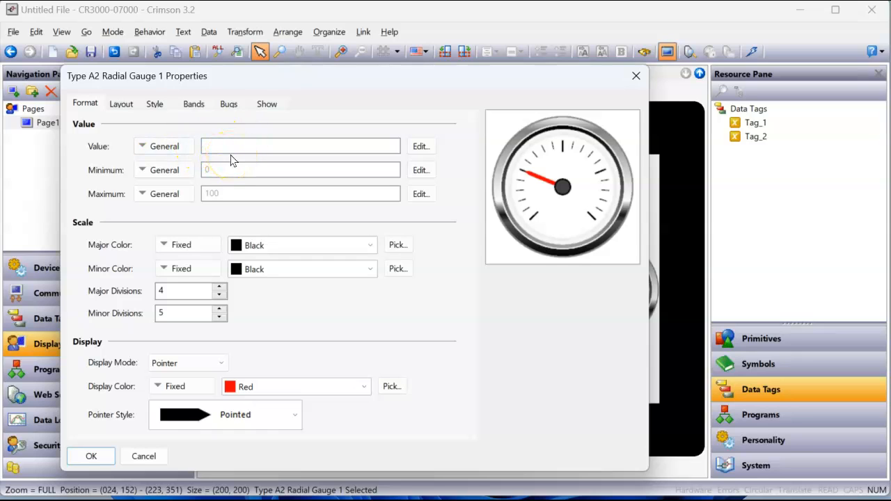
click(755, 123)
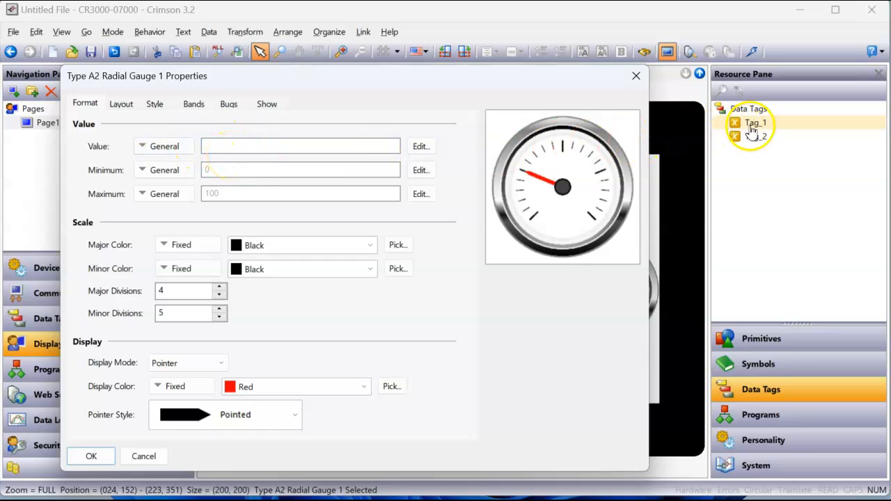
drag(755, 122, 341, 145)
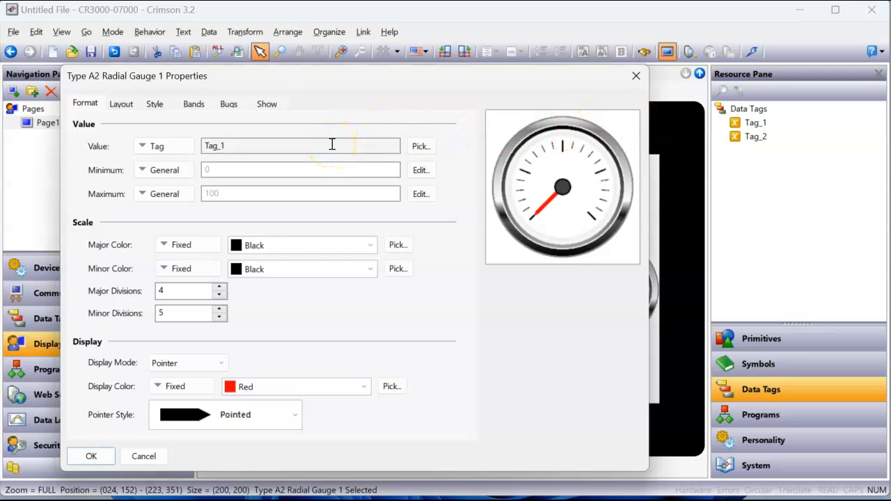
mouse_move(381, 214)
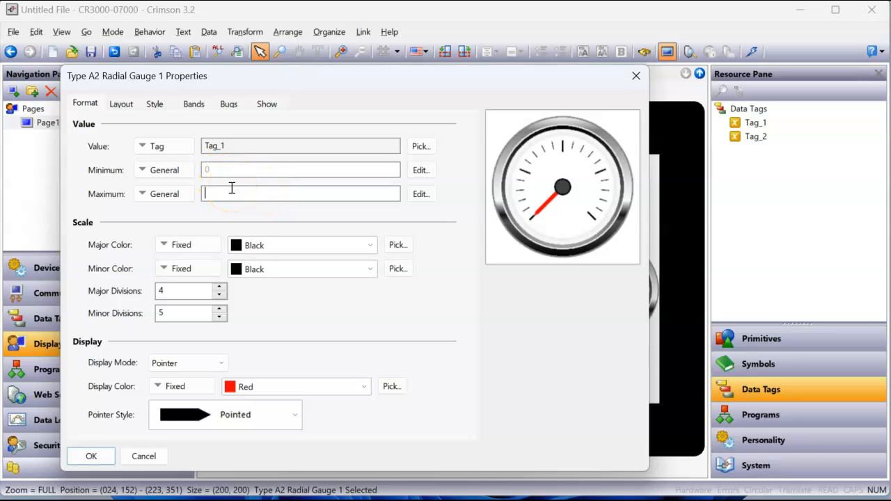
text(75)
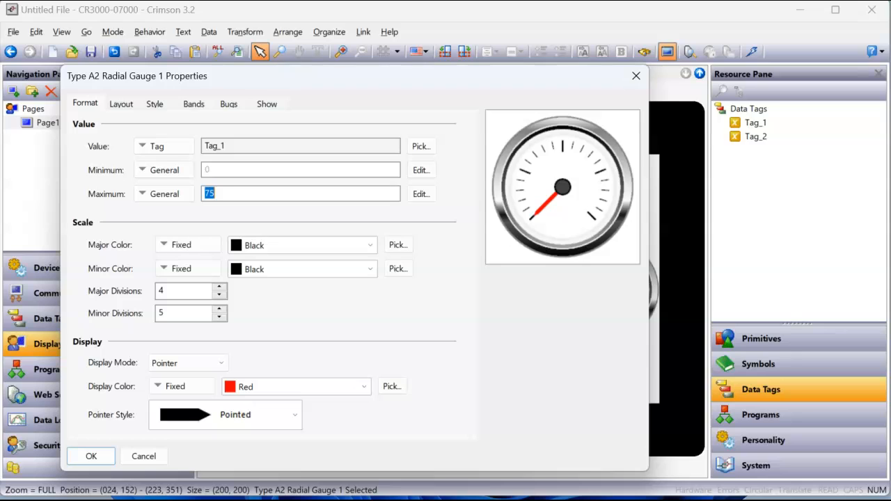
click(301, 170)
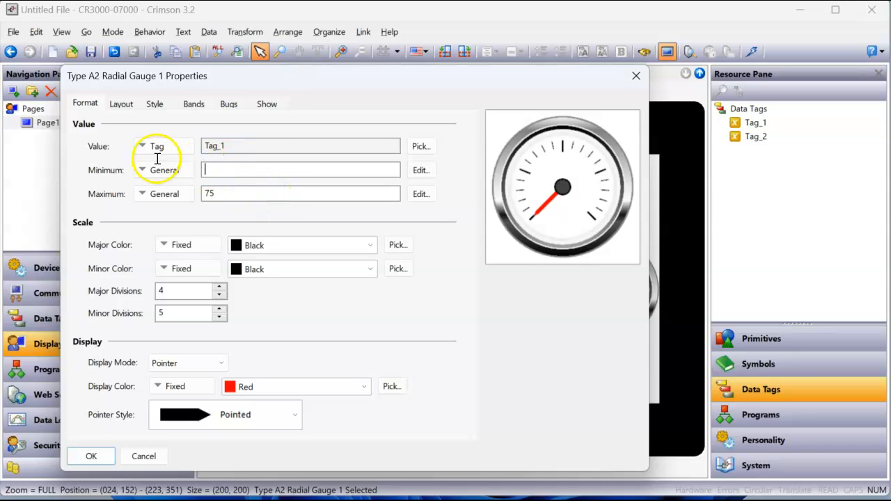
text(25)
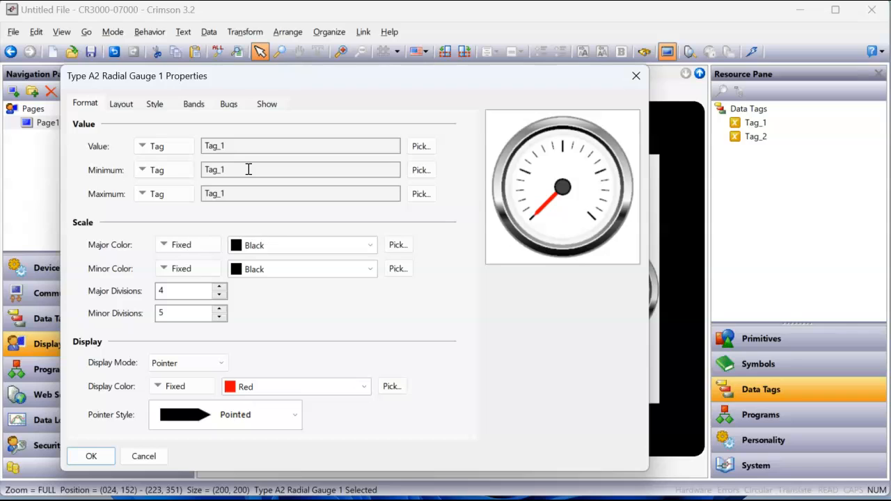
click(163, 169)
text(.Min)
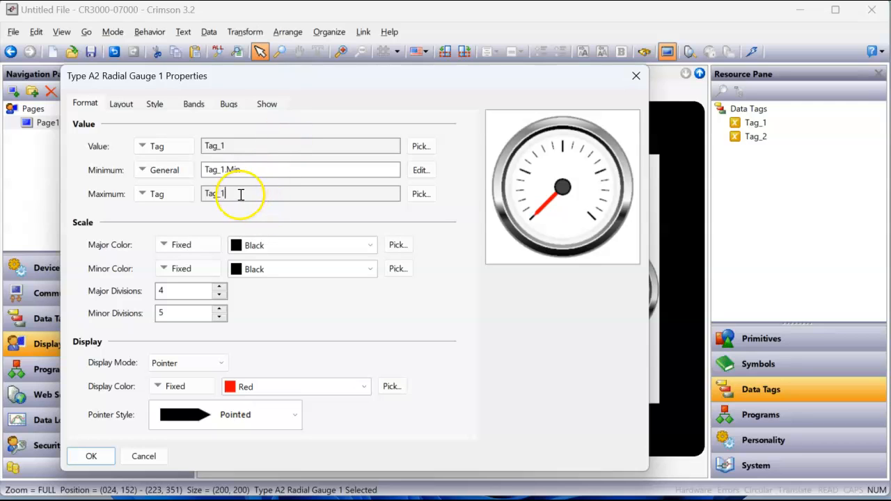
click(143, 193)
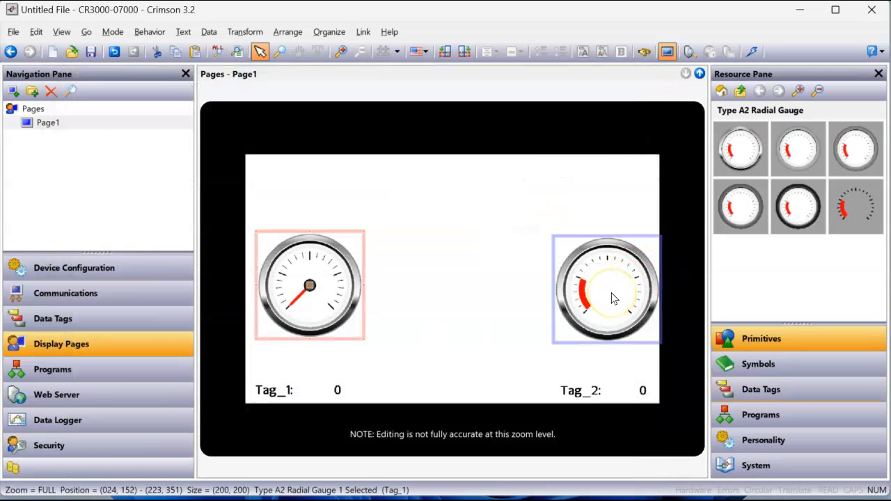
Step: Open the right radial gauge's properties
double_click(606, 289)
text(Tag_2.max)
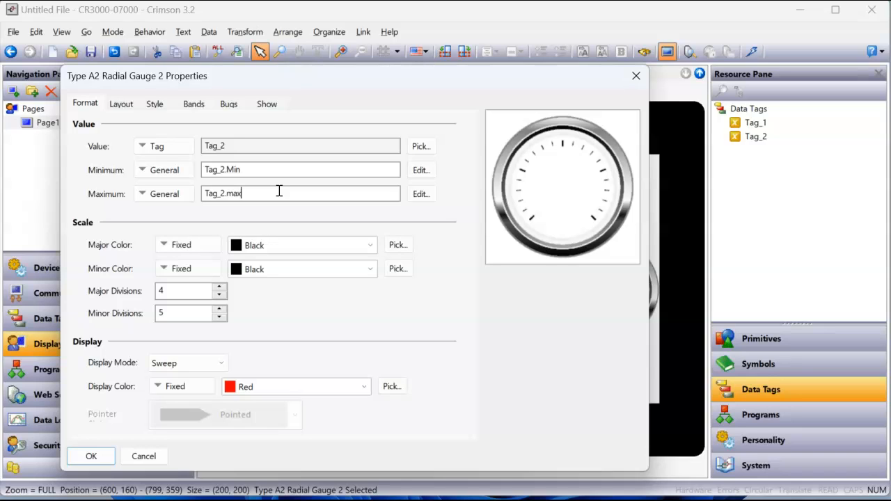
mouse_move(272, 211)
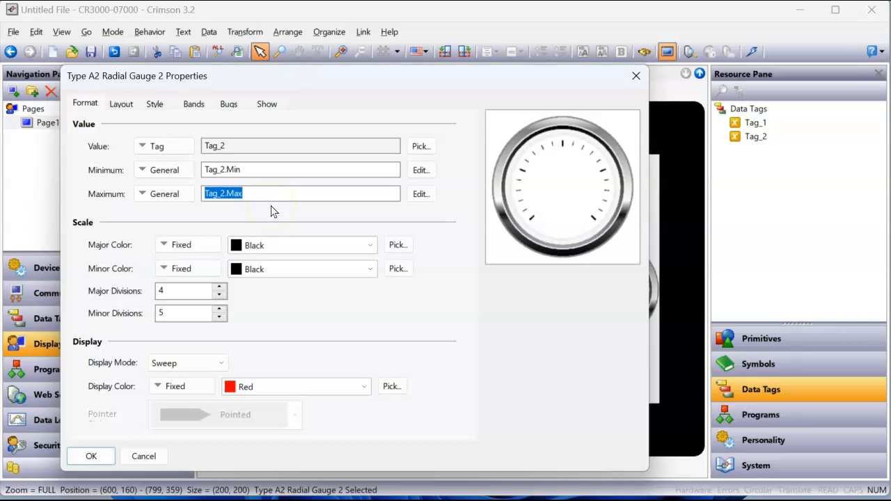
mouse_move(91, 456)
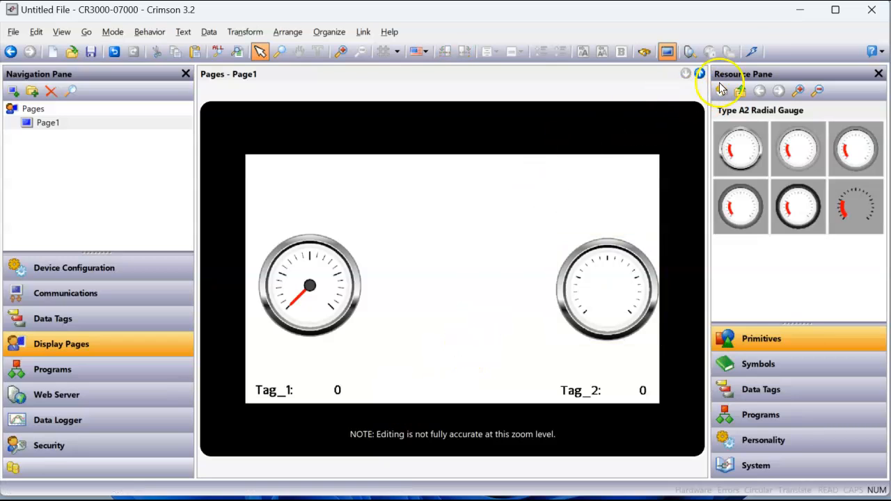
mouse_move(752, 51)
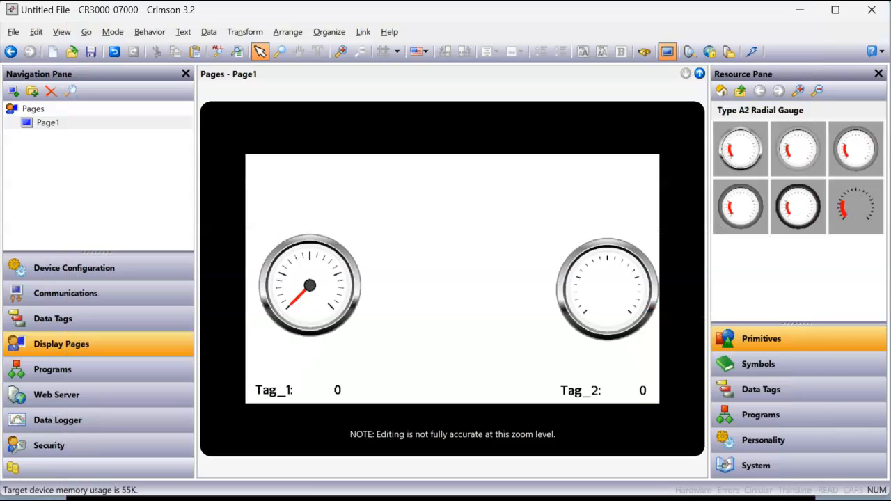
mouse_move(417, 493)
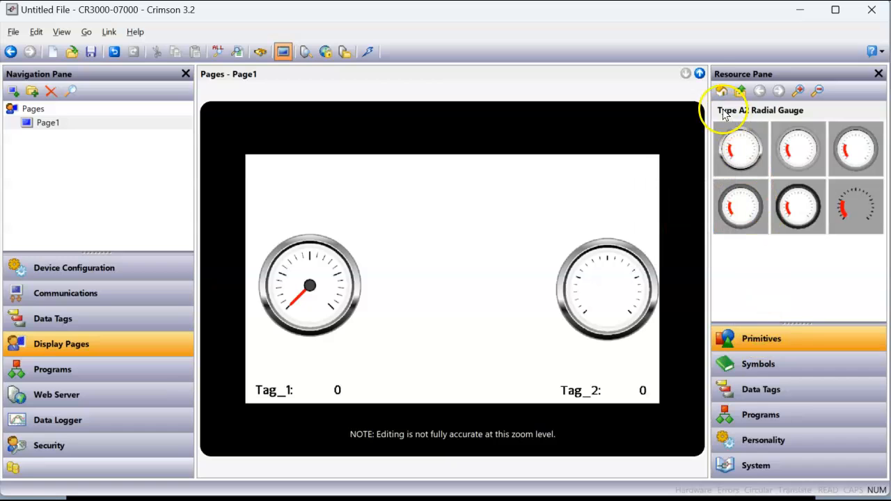
Step: Place red and blue Core Primitives rounded rectangles beside the gauges and stretch them tall
click(722, 91)
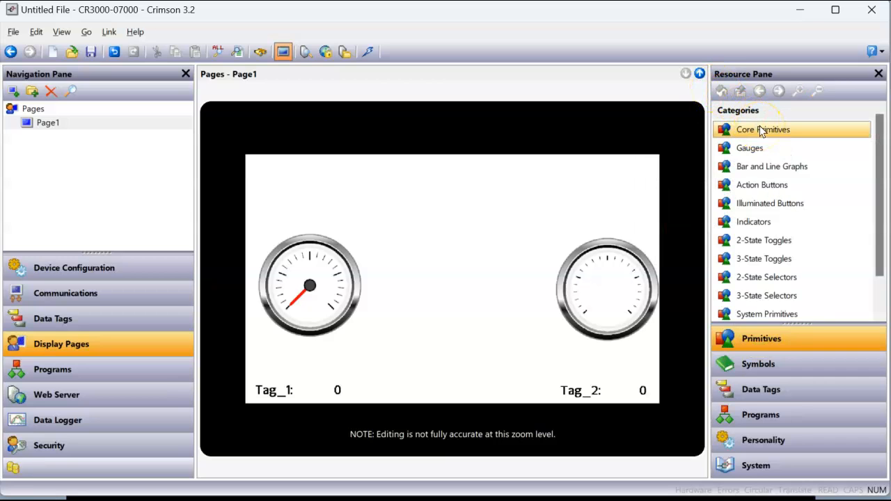
click(763, 130)
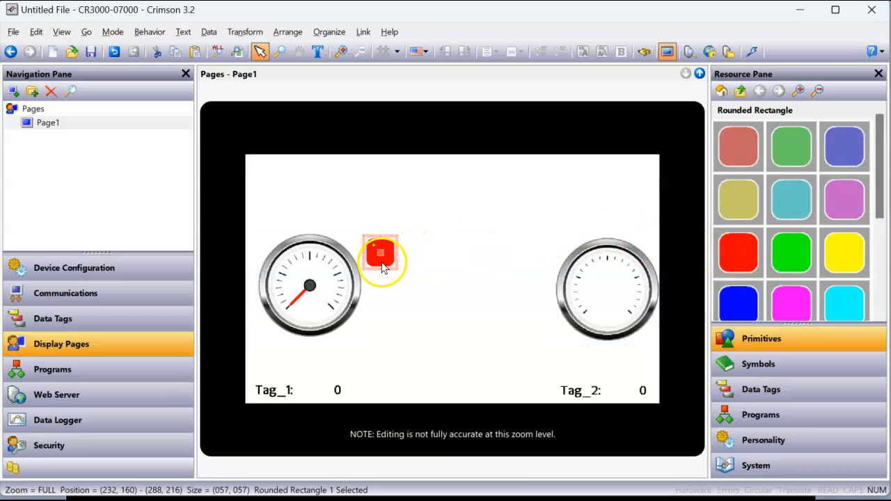
drag(382, 269, 381, 338)
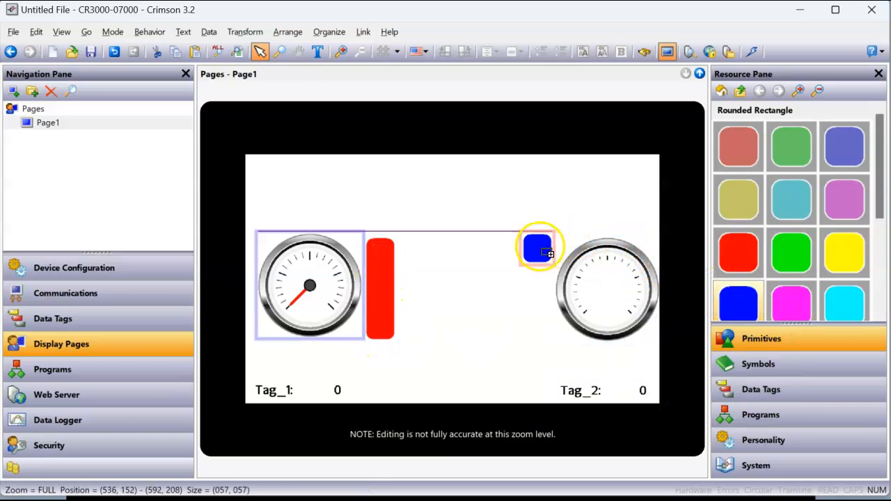
right_click(540, 248)
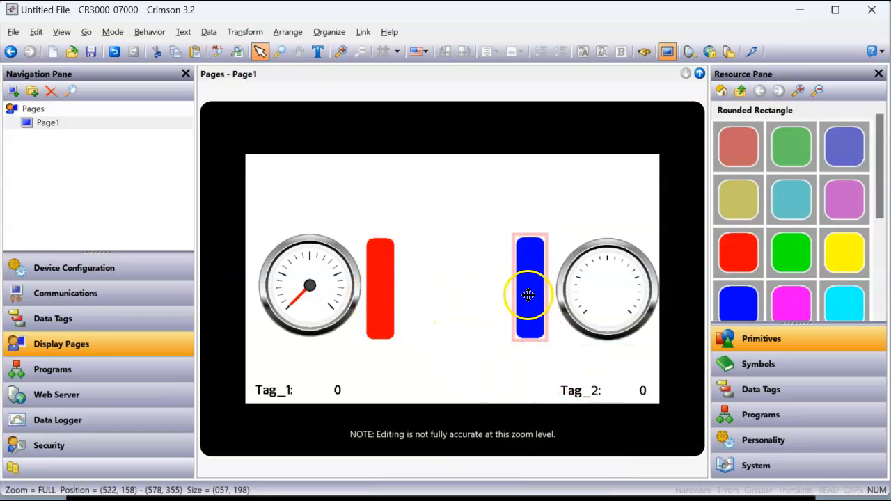
click(529, 289)
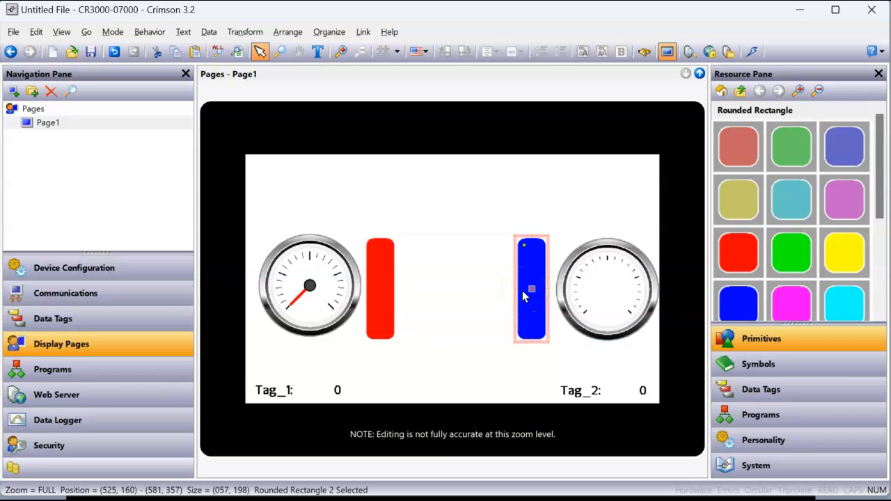
Step: Set the red bar to Fill from Bottom with Tag_1 as its value
click(380, 327)
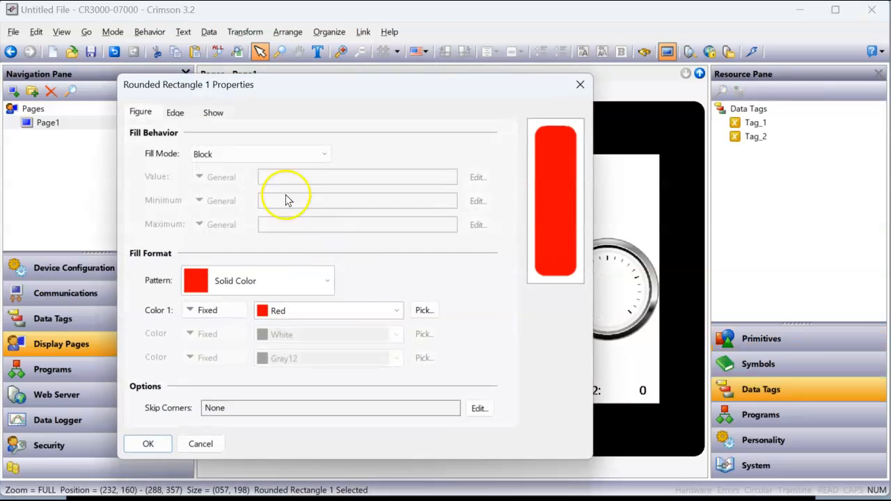
mouse_move(554, 244)
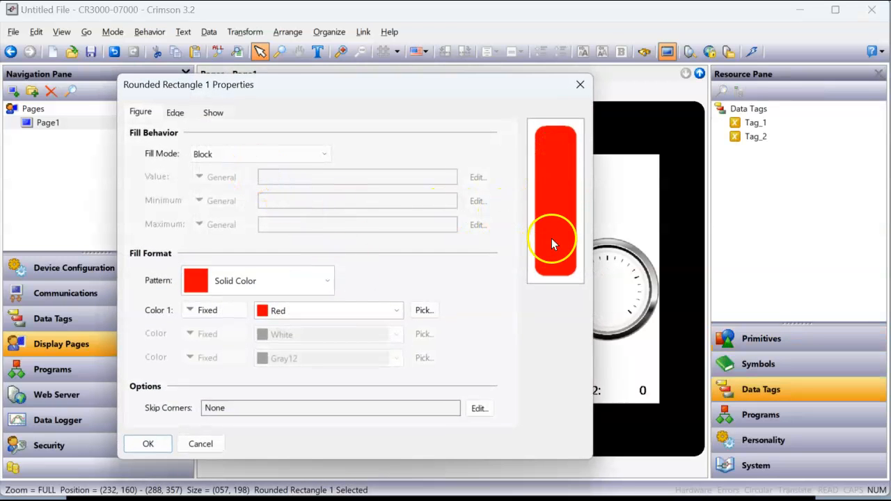
mouse_move(188, 129)
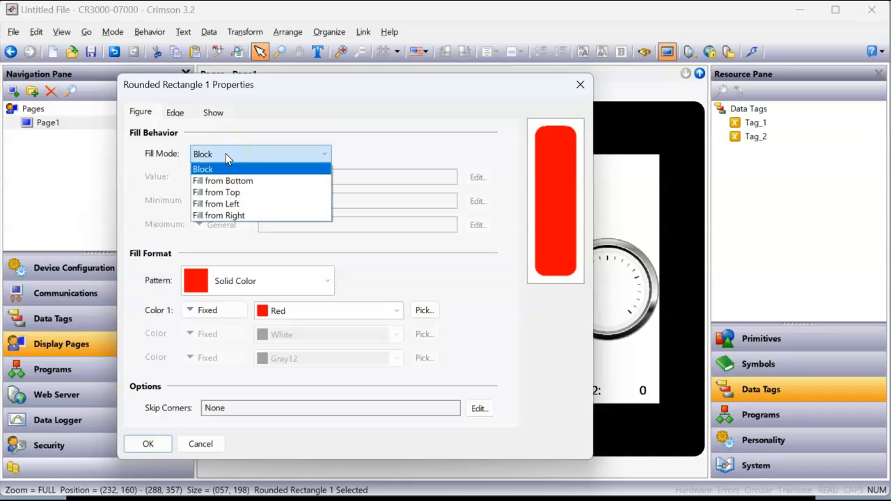
click(223, 181)
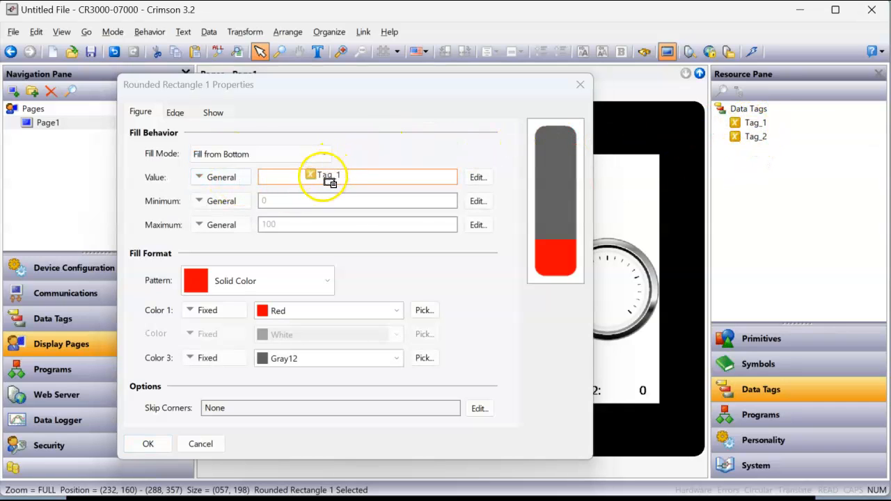
click(324, 176)
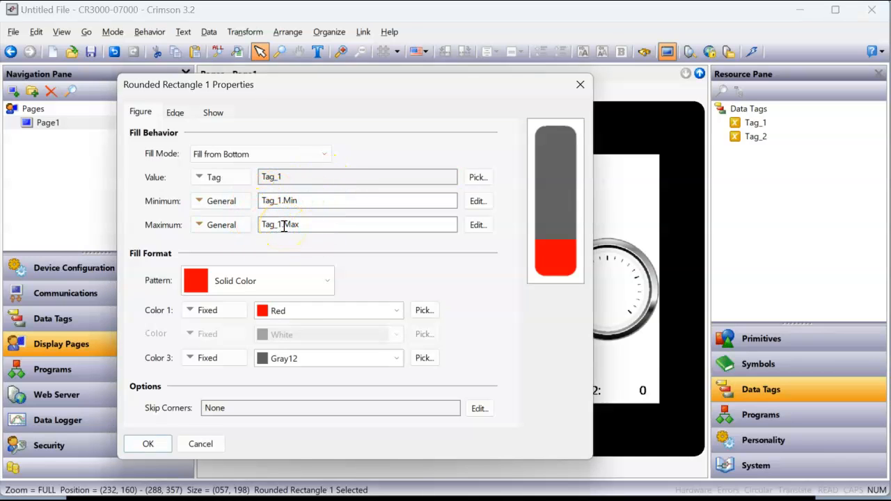
mouse_move(307, 249)
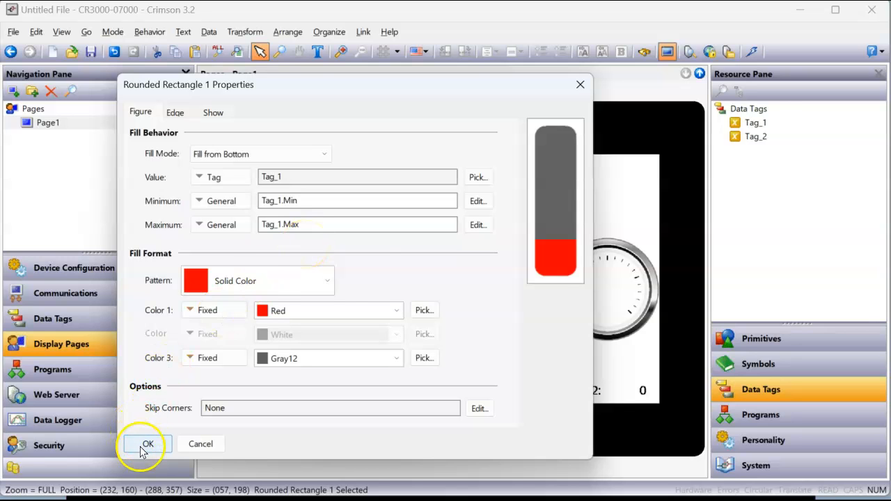
click(148, 443)
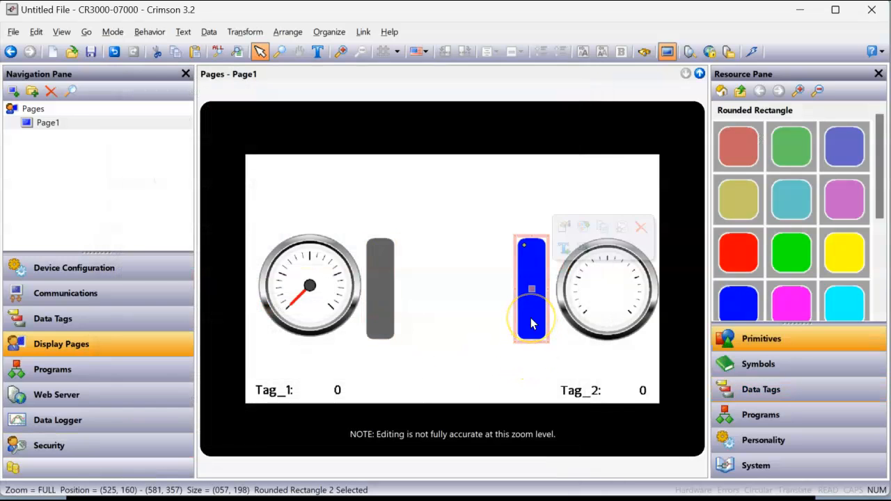
Step: Set the blue bar's fill value to Tag_2 and confirm
double_click(531, 324)
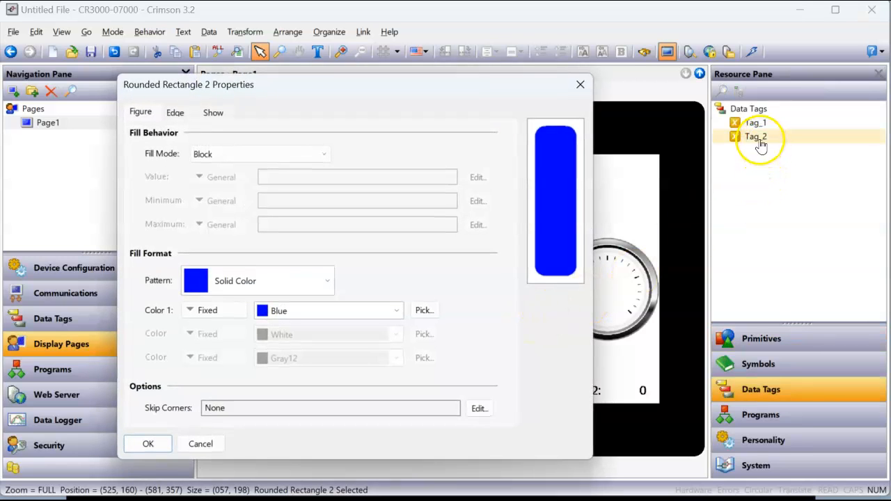
click(323, 154)
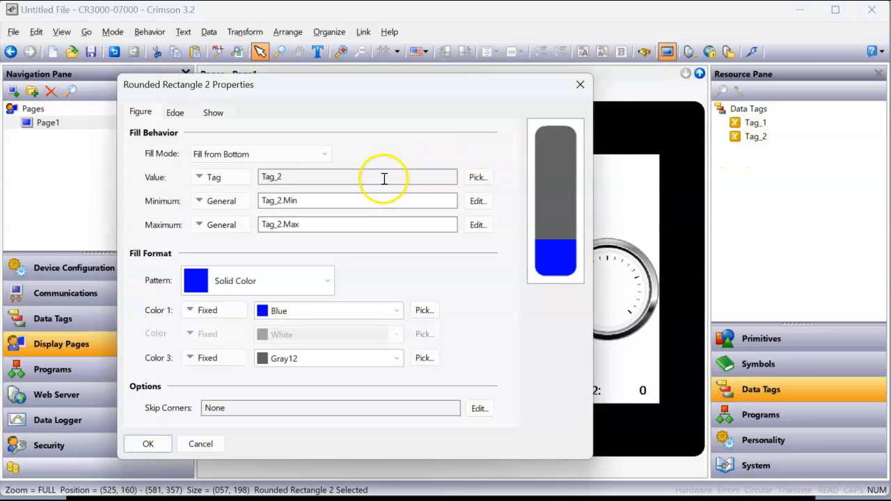
click(148, 443)
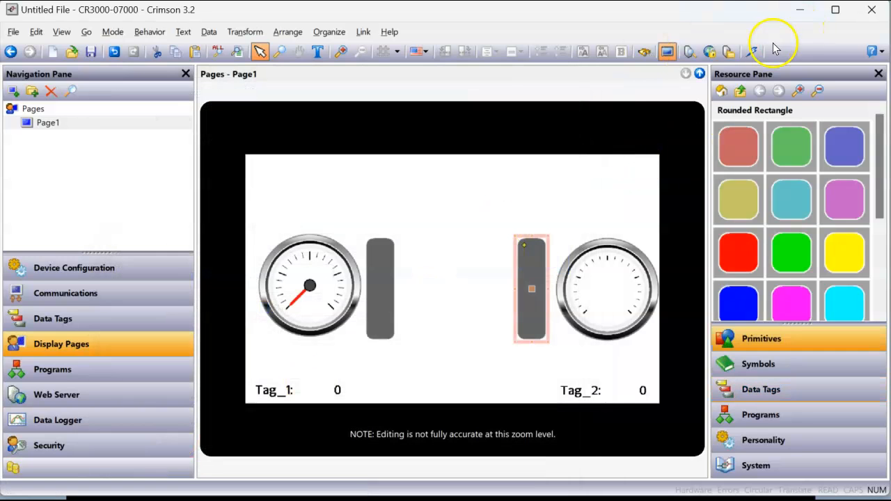